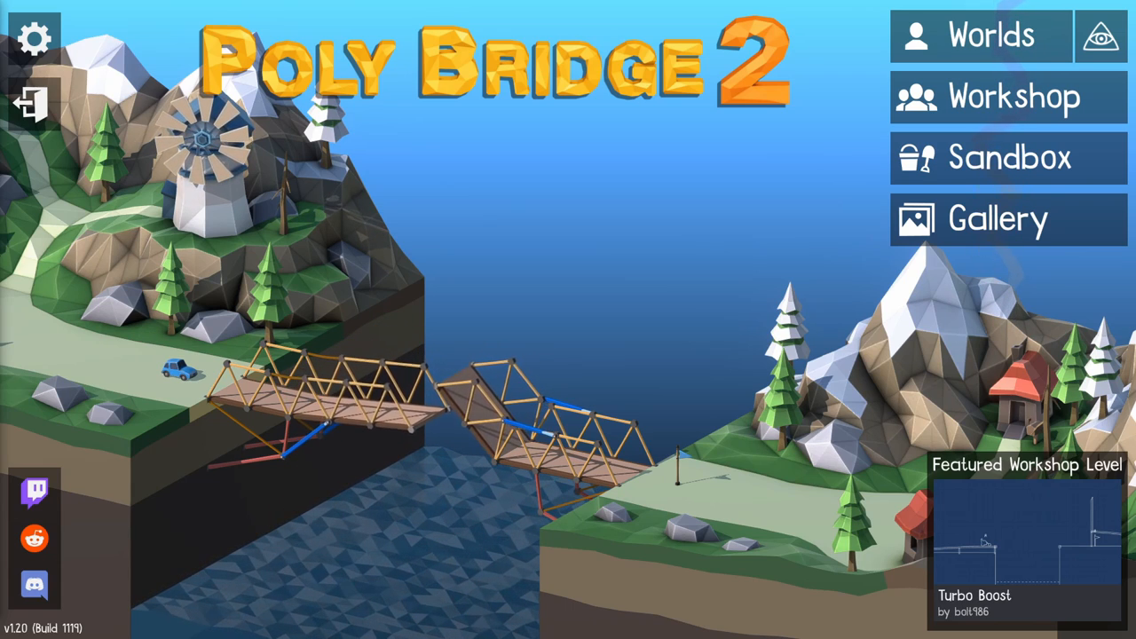
# Start a Sandbox level, adjust terrain and anchors, and rest the buggy on a wooden beam
pyautogui.click(1009, 158)
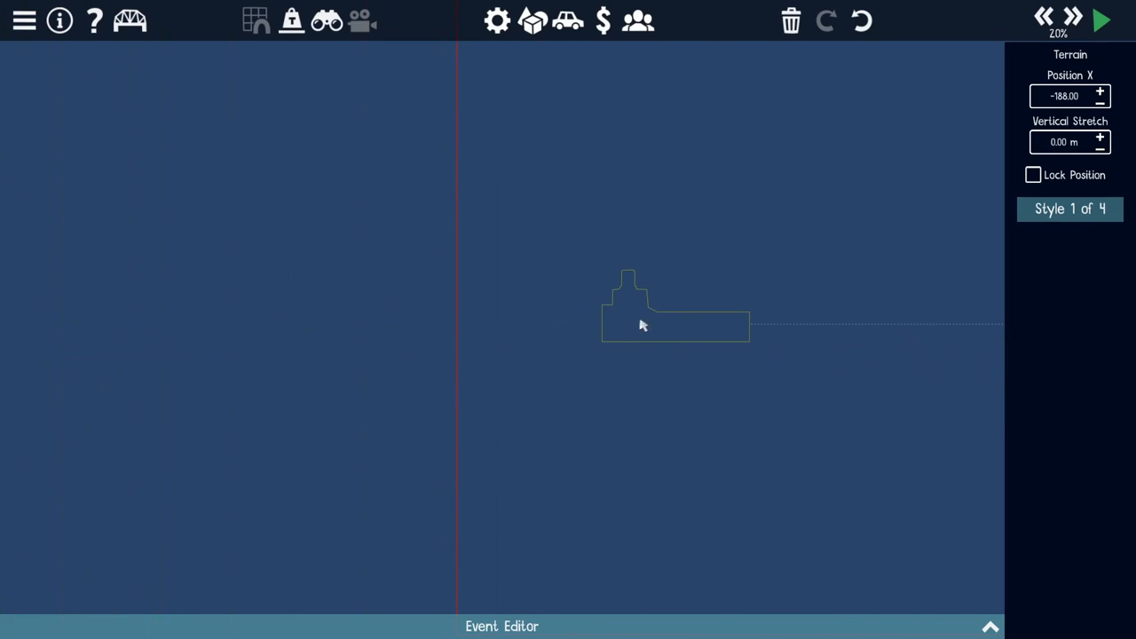
pyautogui.click(532, 20)
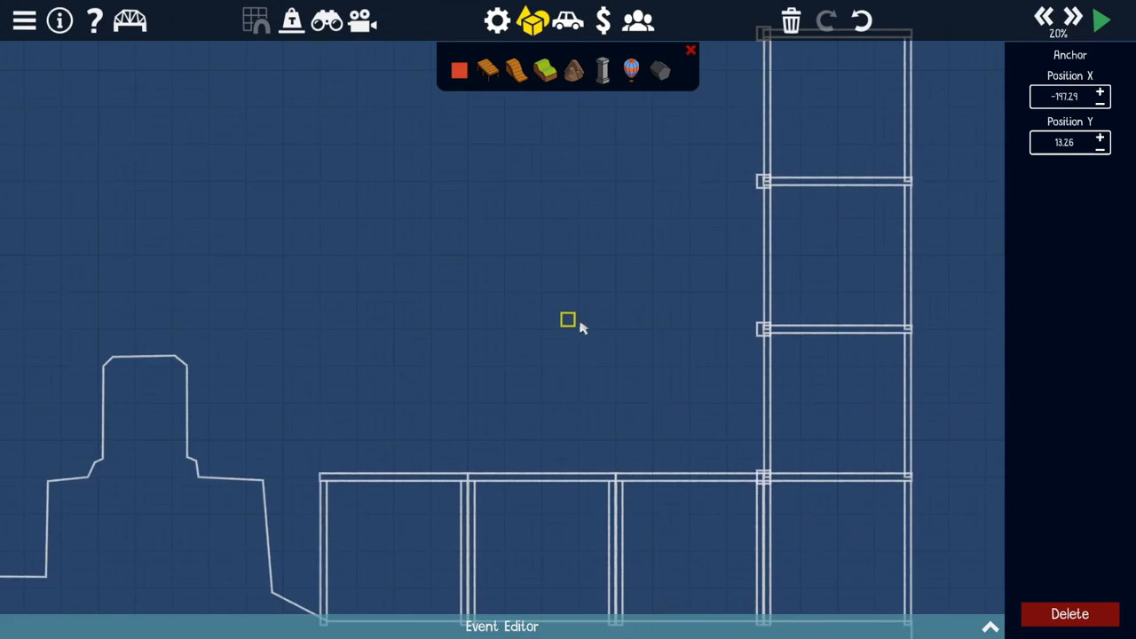
pyautogui.click(1100, 20)
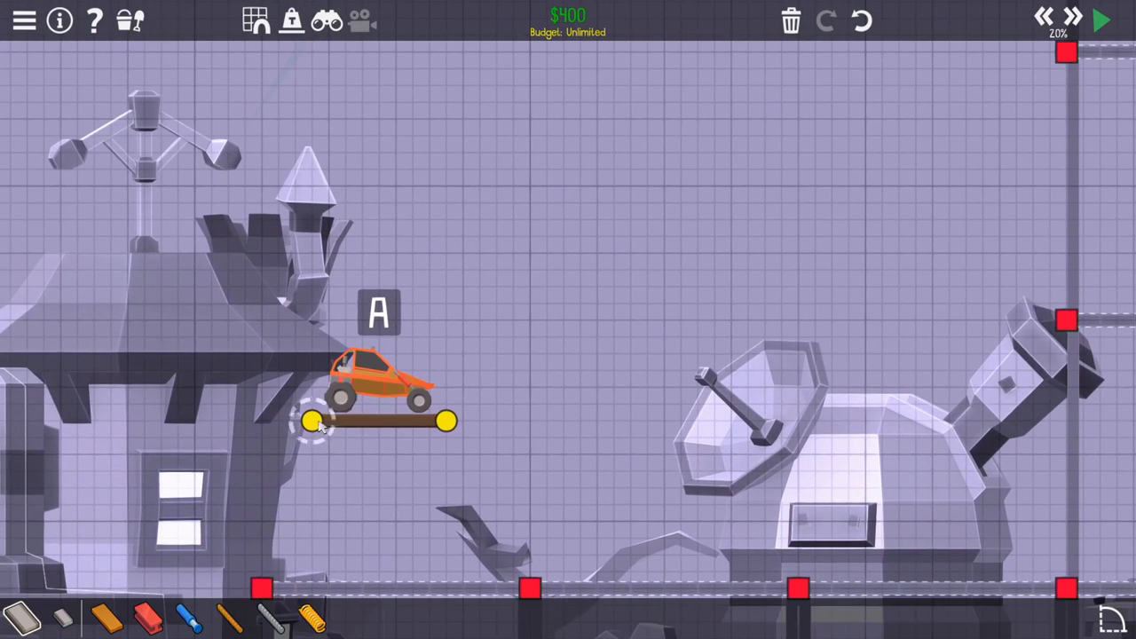
# Hang a spring diamond from the upper tower anchor and frame the buggy in a wood triangle
pyautogui.moveTo(317, 421); pyautogui.dragTo(312, 353)
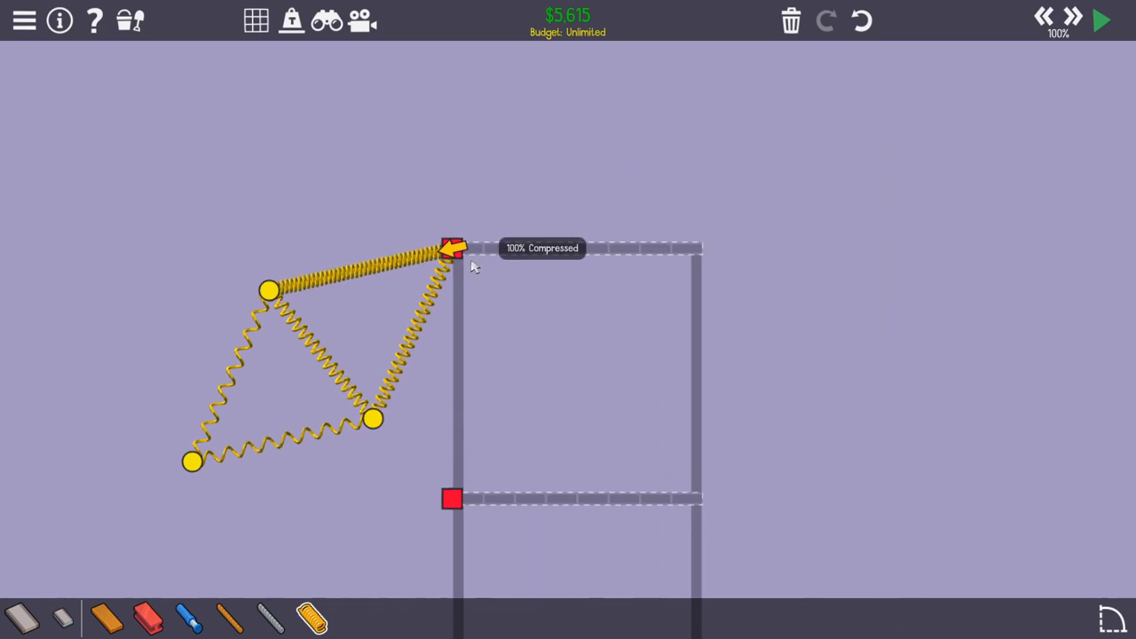
pyautogui.click(1100, 20)
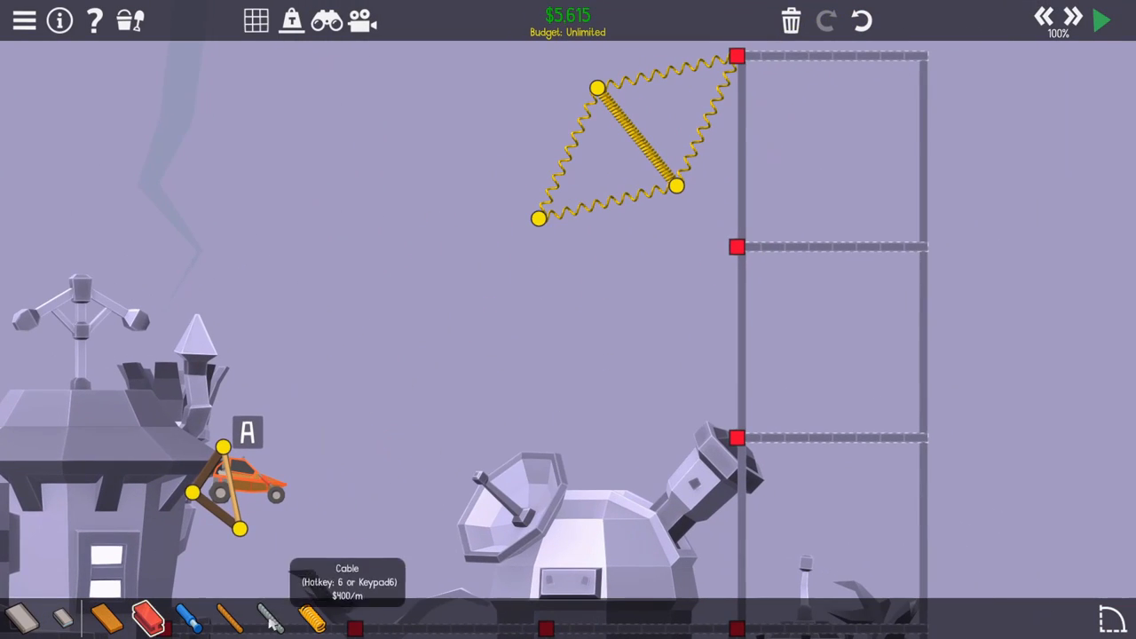
pyautogui.click(1100, 19)
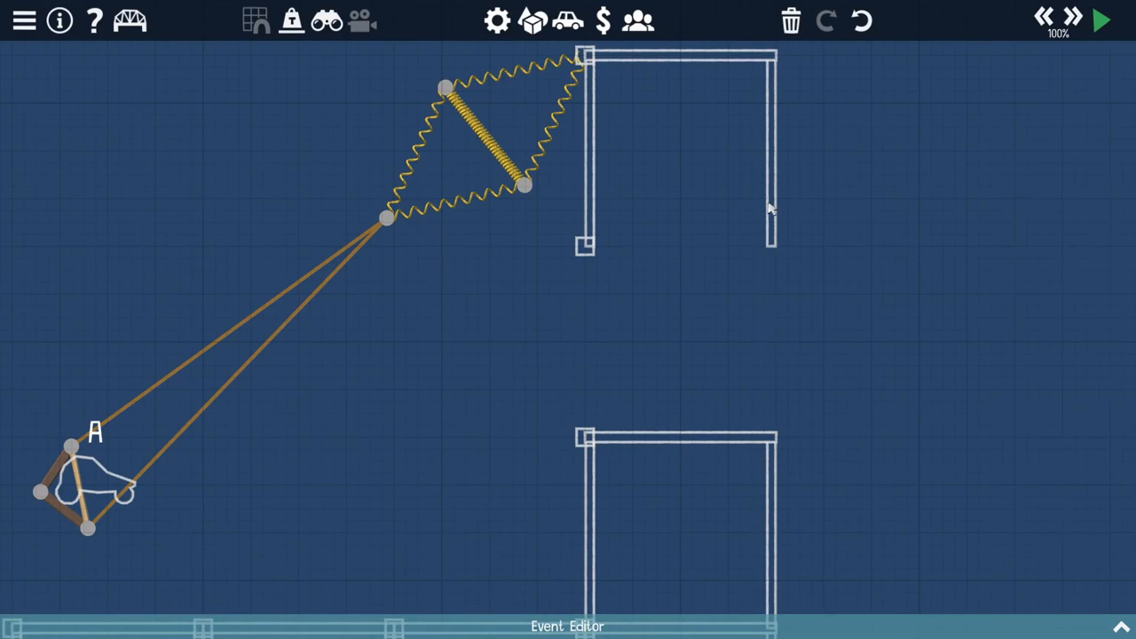
pyautogui.click(1100, 20)
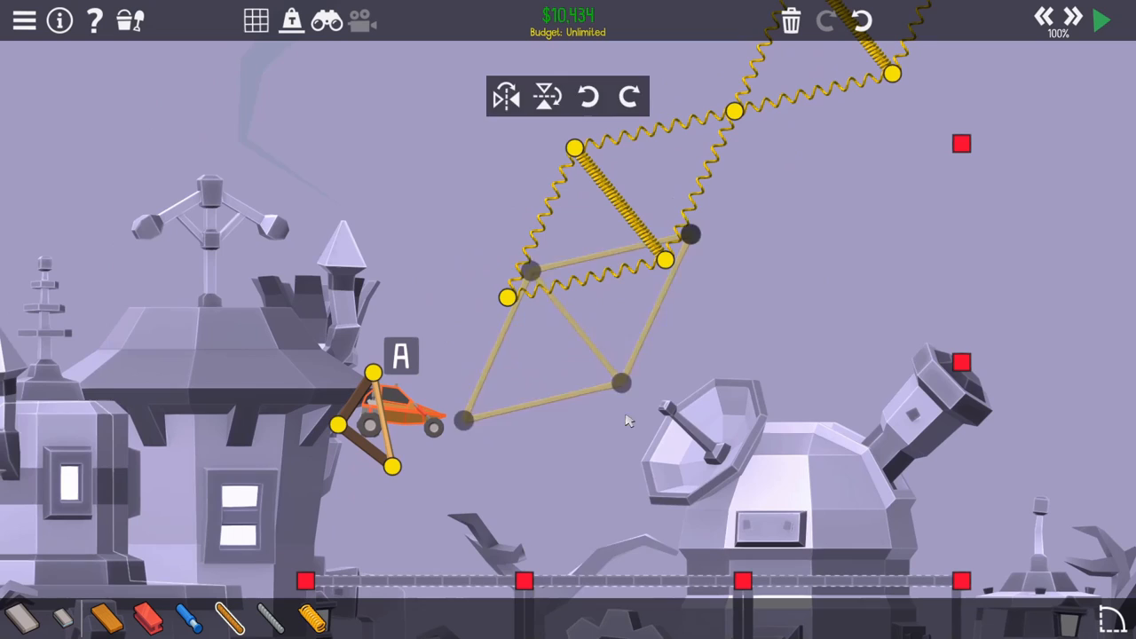
# Paste copied spring diamond cells along the chain and rope the cradle to it
pyautogui.click(1101, 21)
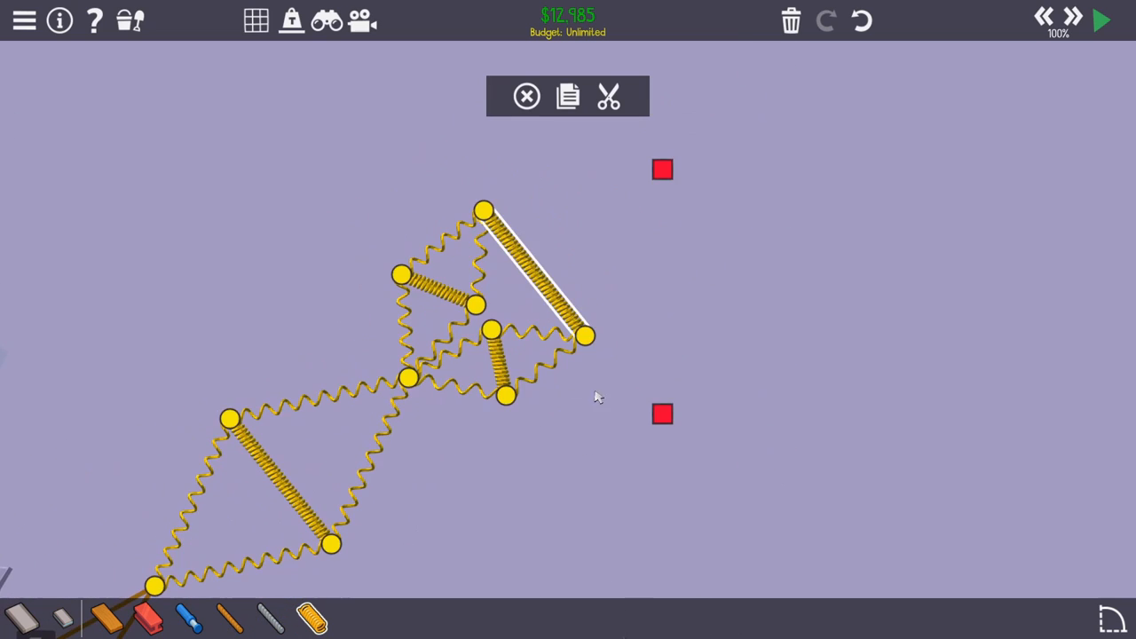
pyautogui.click(1101, 19)
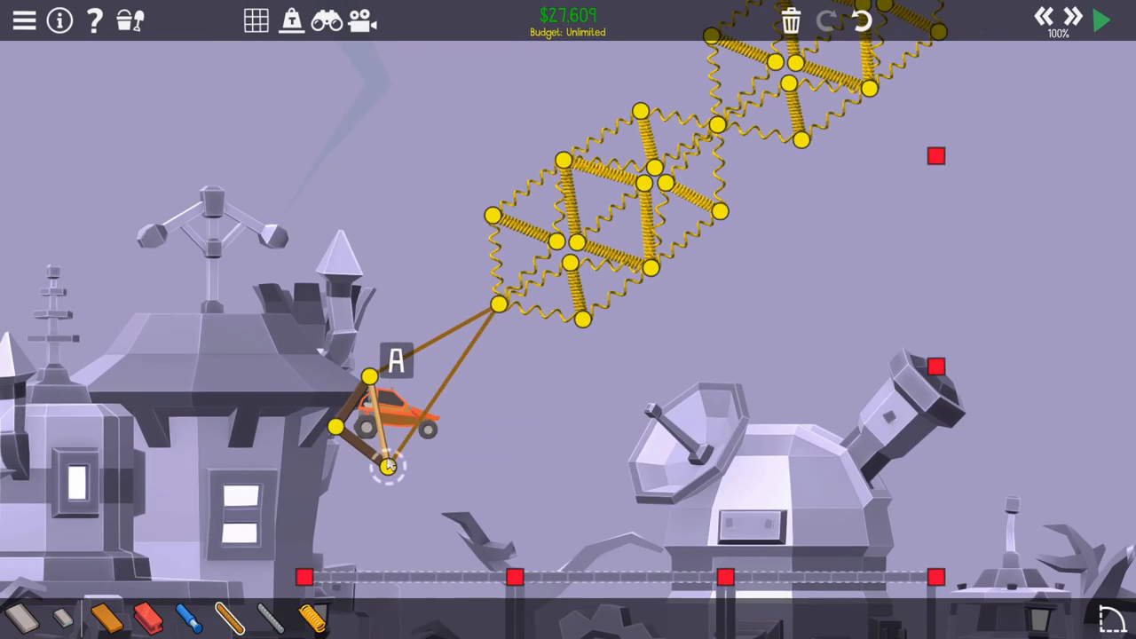
pyautogui.click(1100, 19)
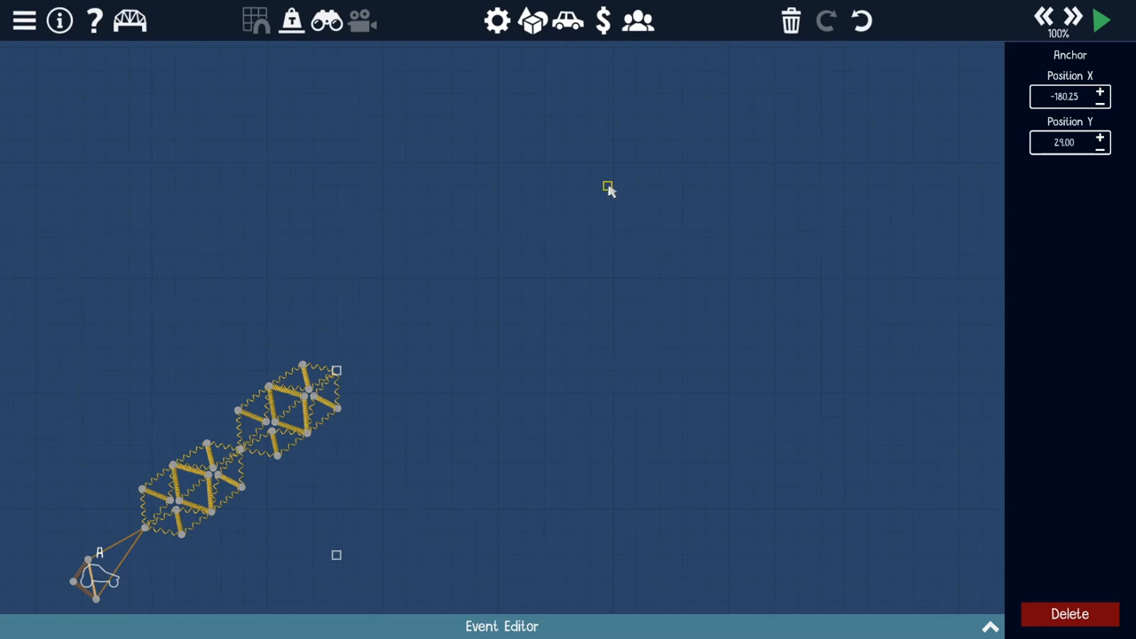
pyautogui.click(1100, 20)
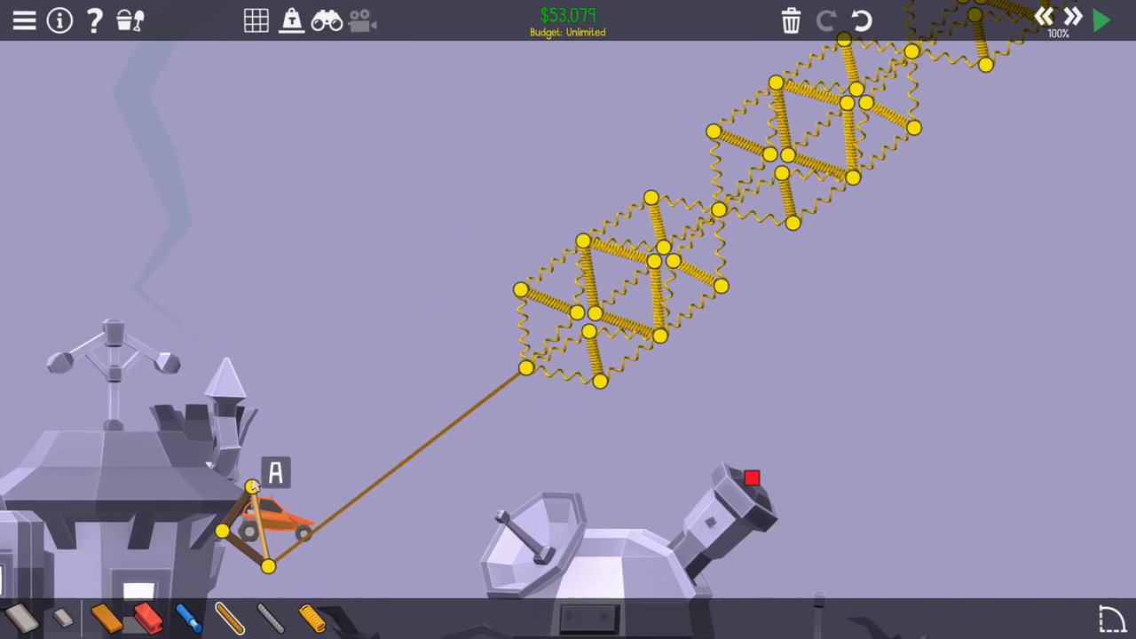
# Test-fire the launcher, then paste more spring cells and tie a second rope to the cradle
pyautogui.click(1101, 19)
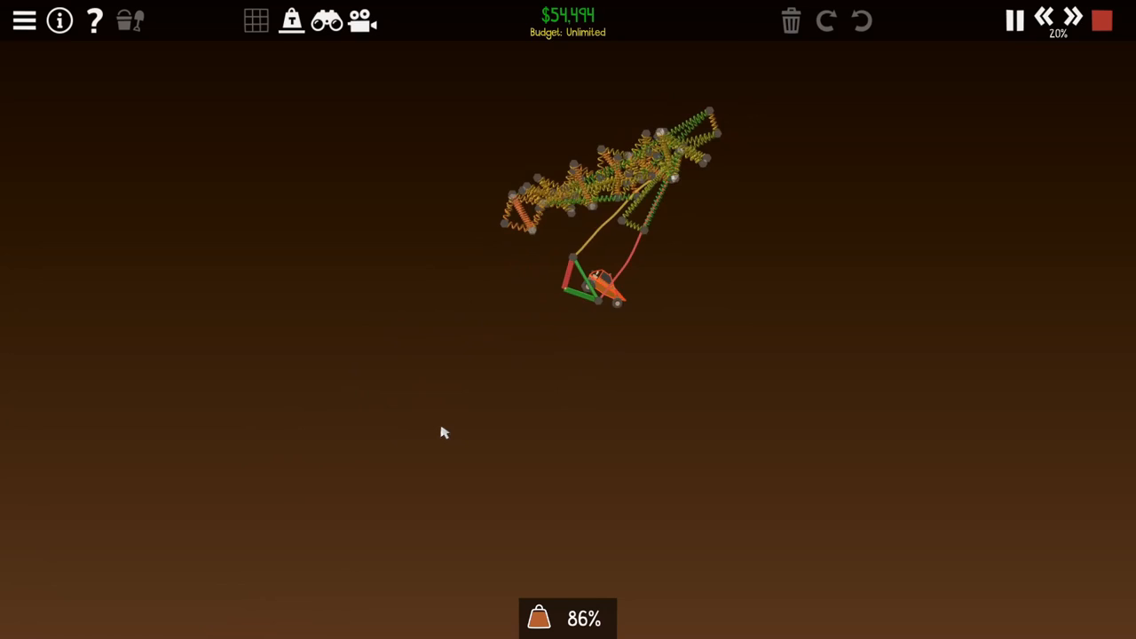
pyautogui.click(1100, 20)
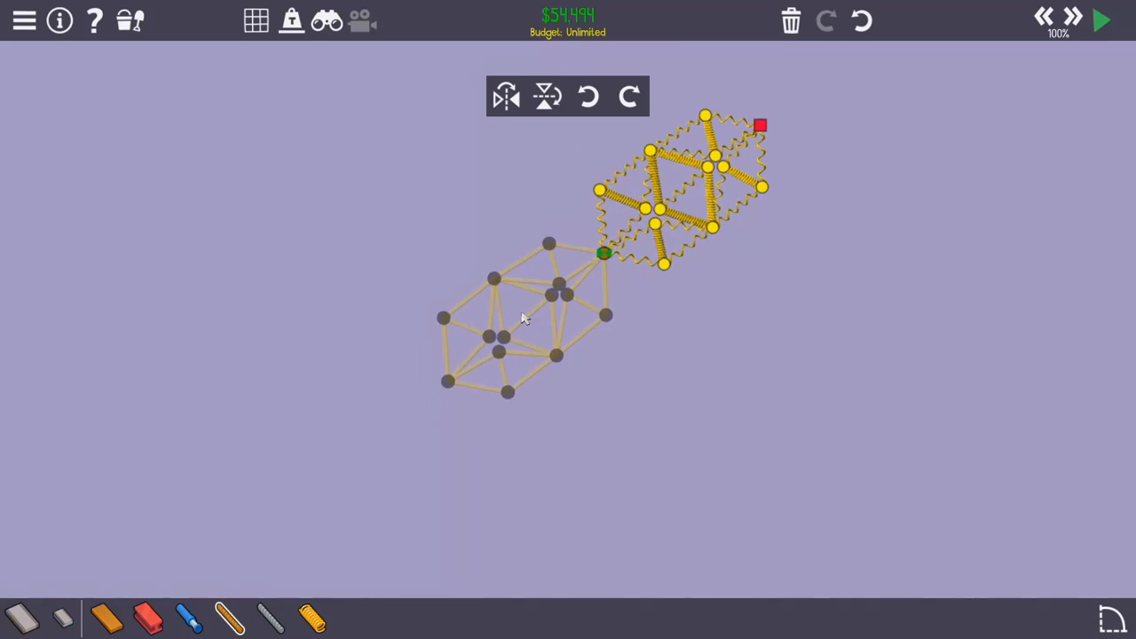
pyautogui.click(1101, 20)
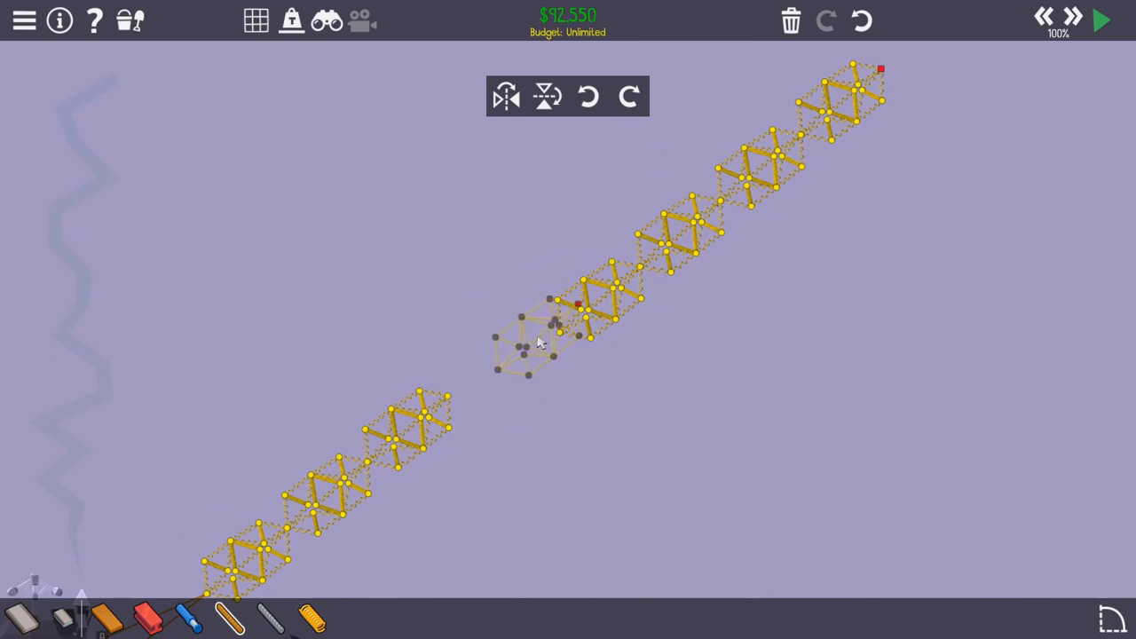
pyautogui.click(1101, 19)
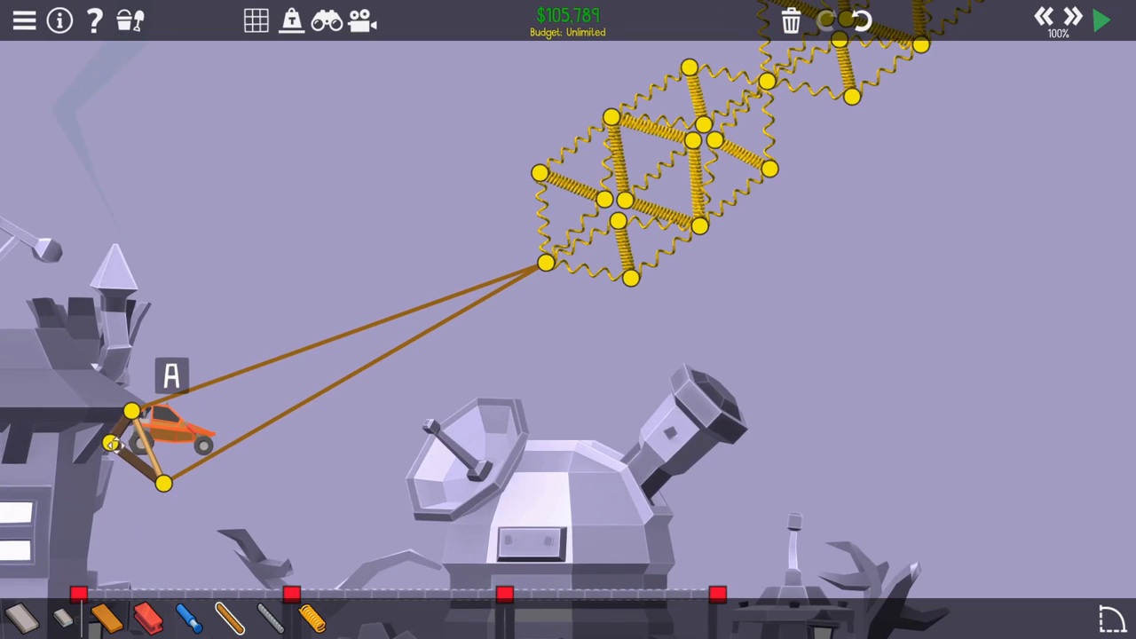
pyautogui.click(1101, 20)
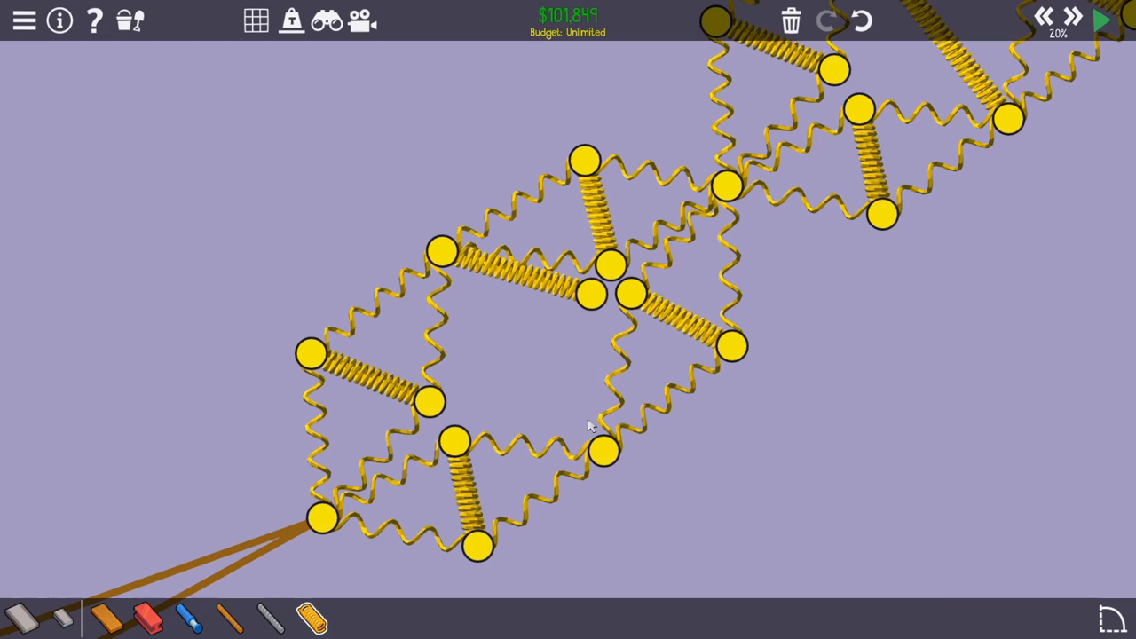
pyautogui.click(591, 295)
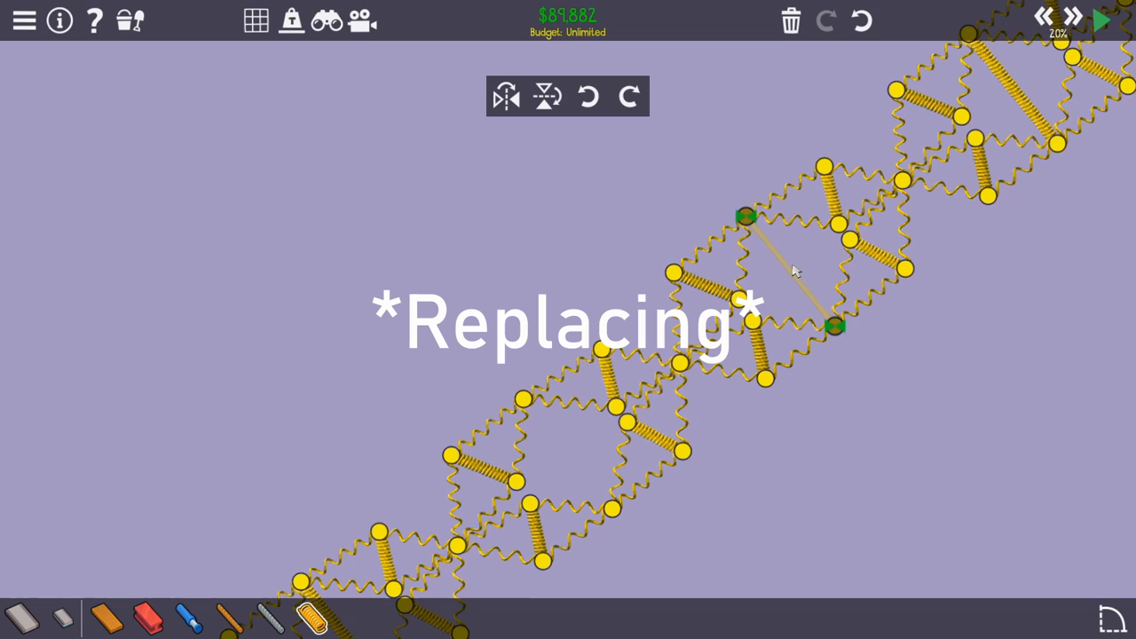
# Replace chain members and delete extra spring cells, leaving one small cell high above
pyautogui.click(1103, 19)
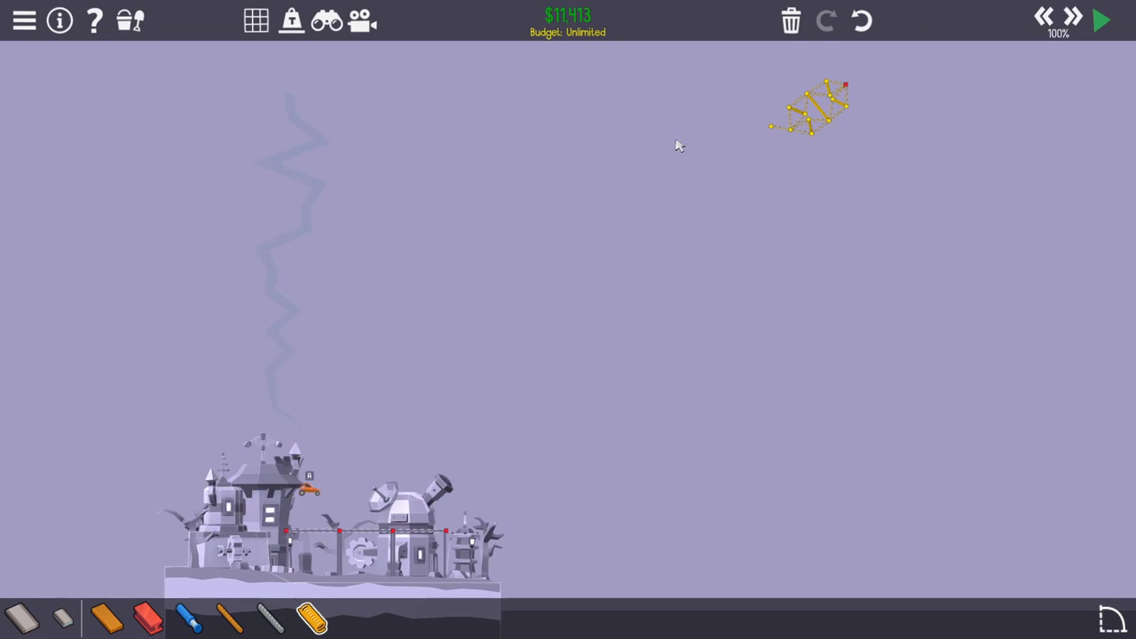
# Link fans of parallel springs to the buggy cradle, then run the simulation to fling it
pyautogui.moveTo(808, 107); pyautogui.dragTo(310, 204)
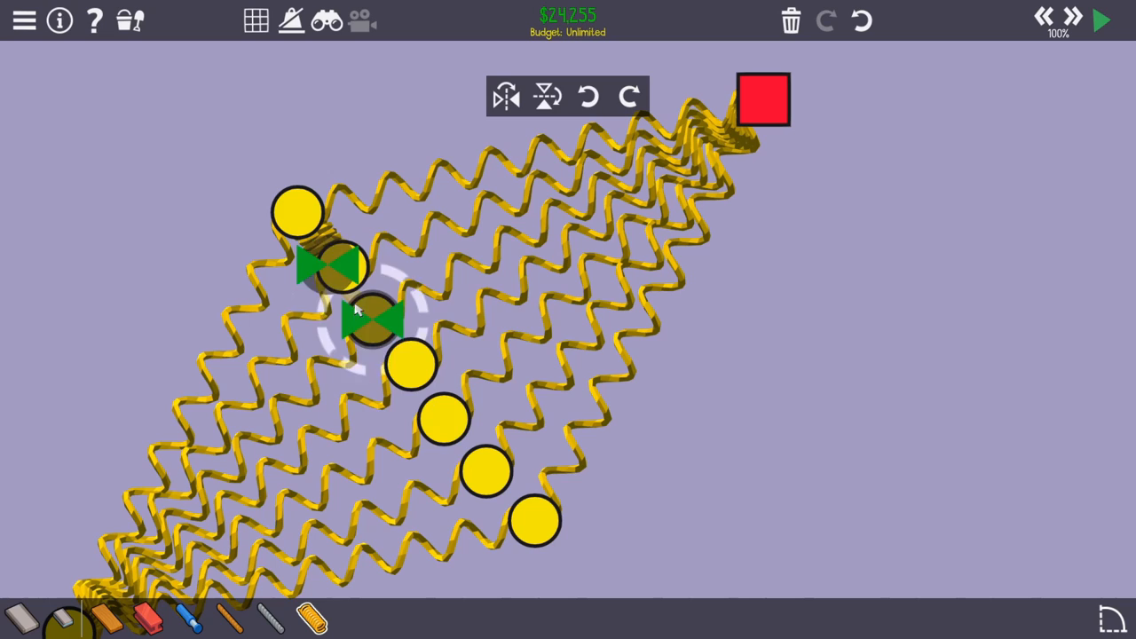
pyautogui.click(1101, 19)
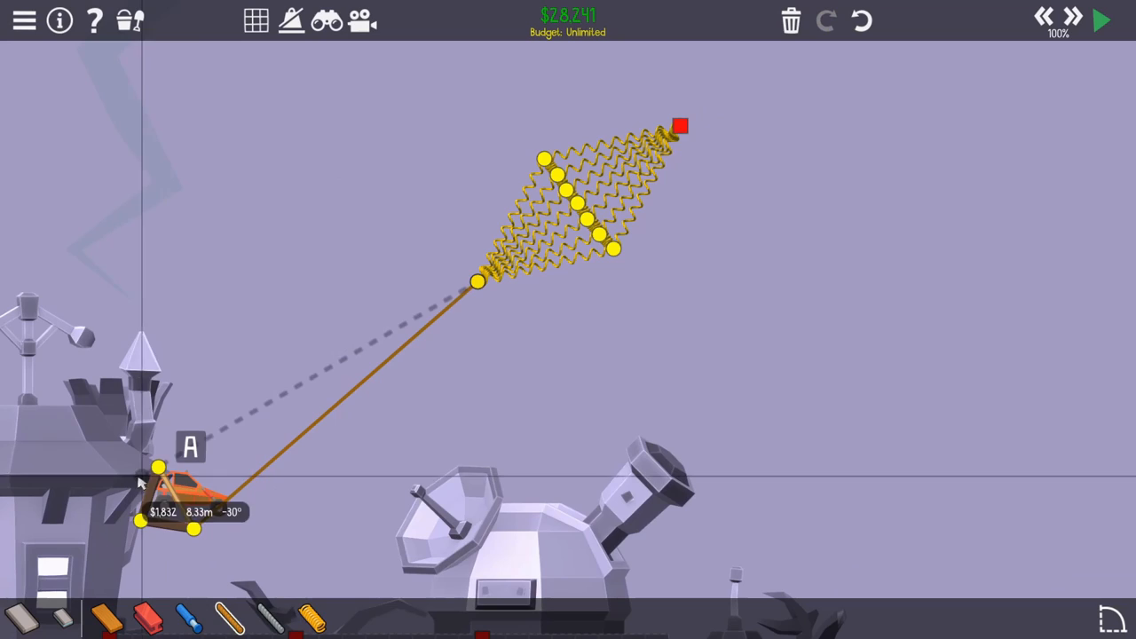
pyautogui.click(1101, 20)
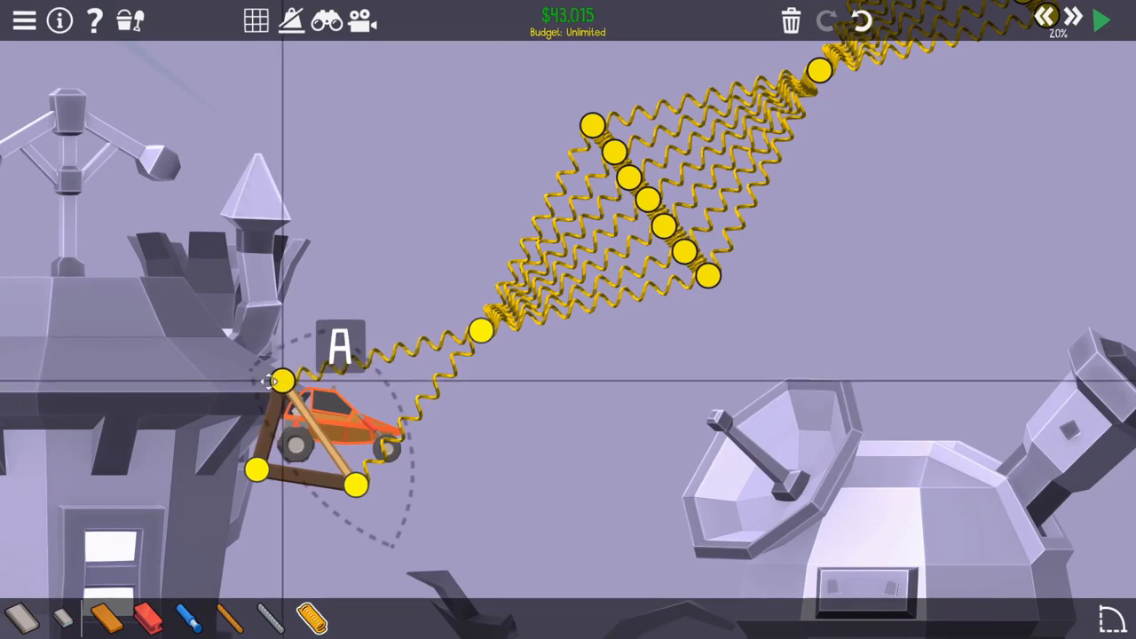
pyautogui.click(1100, 19)
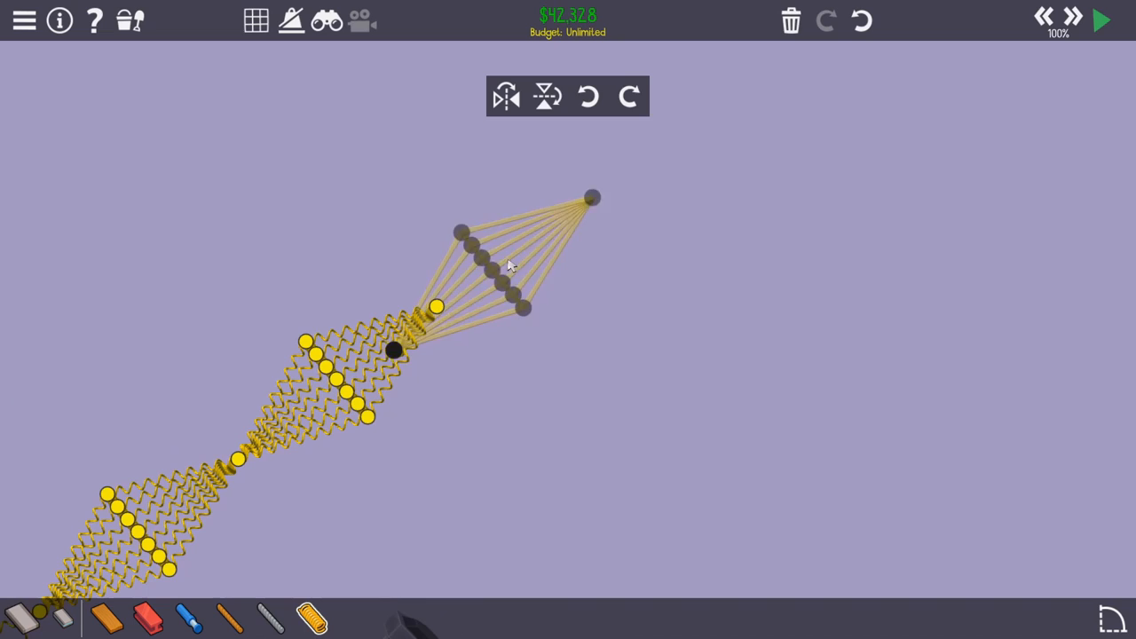
pyautogui.click(1101, 20)
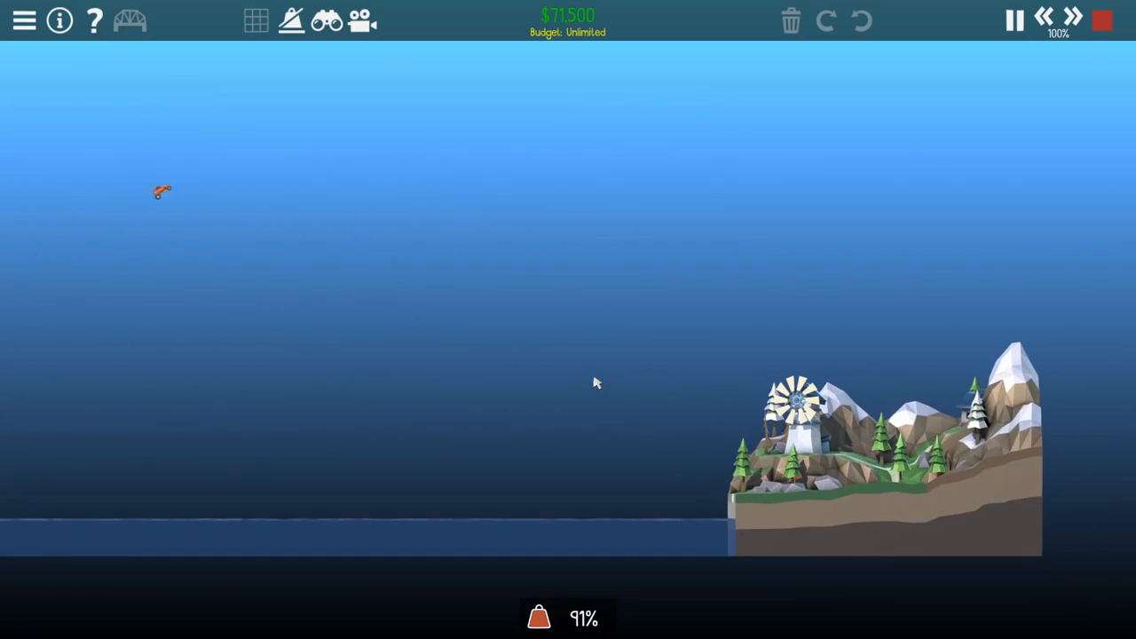
# Adjust the buggy and anchors in the editor, then draw a steel truss ramp leveling off
pyautogui.click(1014, 21)
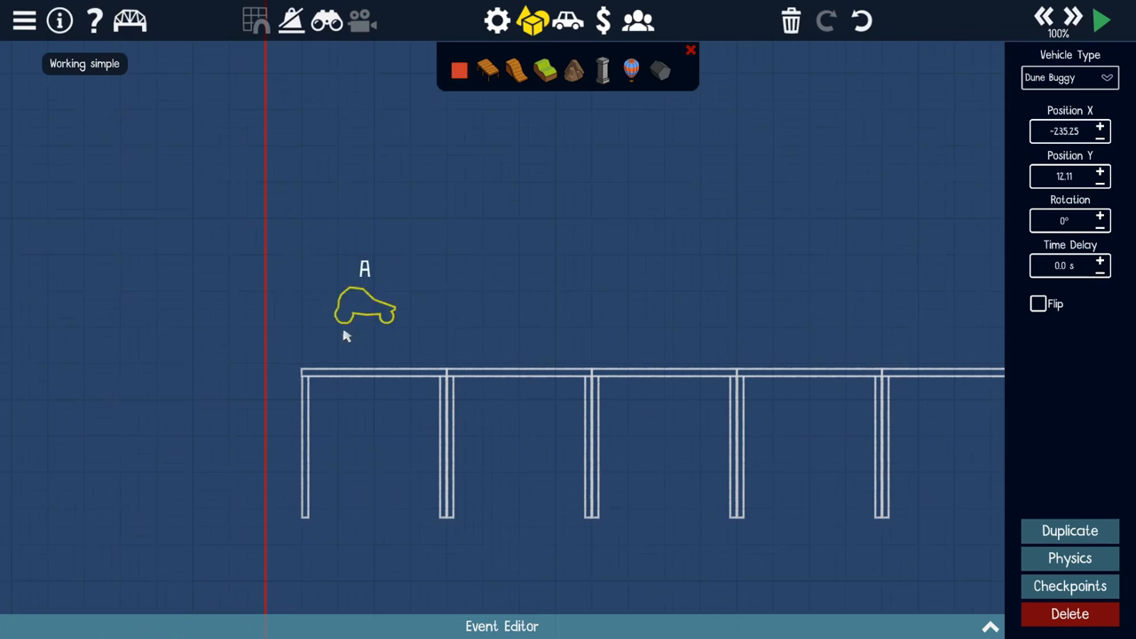
pyautogui.click(1101, 21)
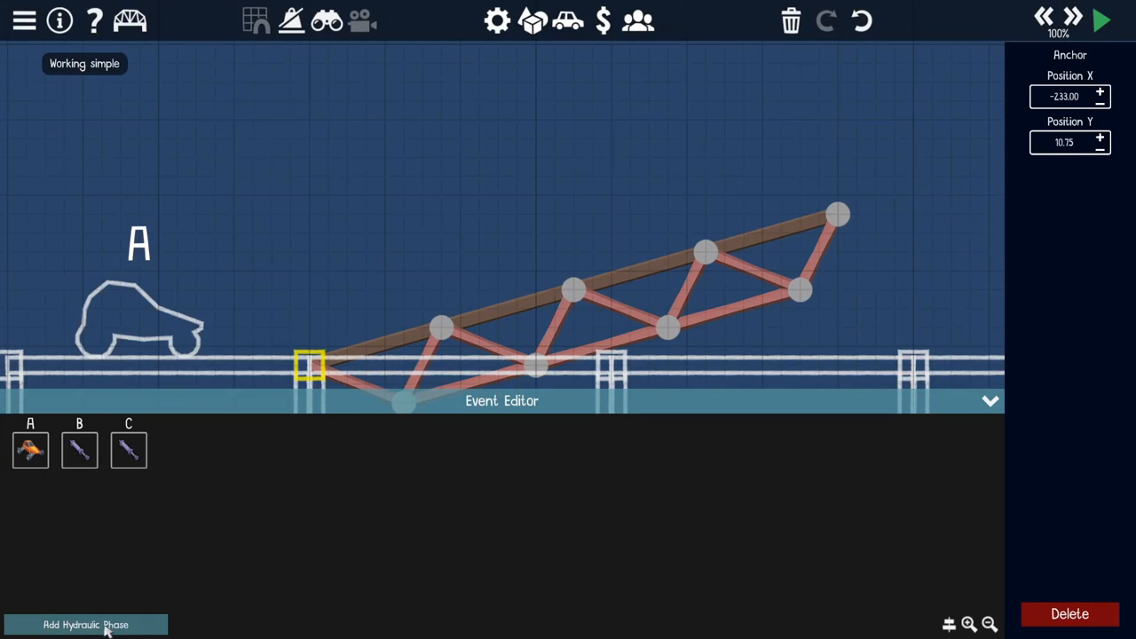
pyautogui.click(85, 624)
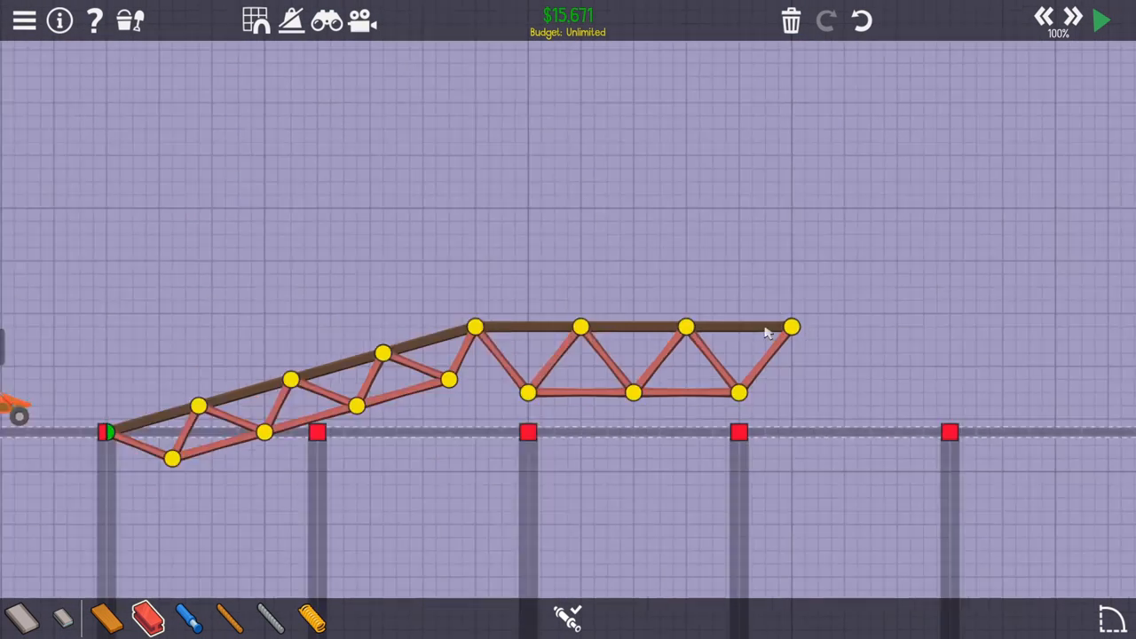
pyautogui.click(1099, 20)
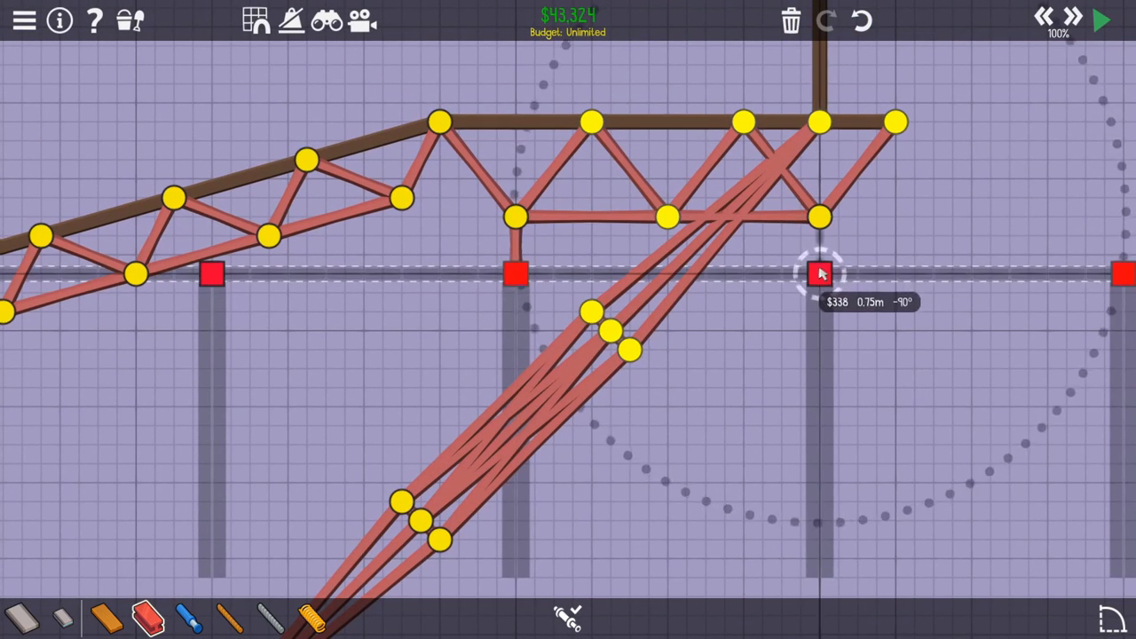
# Brace the truss to the right anchor, place checkpoint A.1, and draw the lower support truss
pyautogui.moveTo(515, 218); pyautogui.dragTo(816, 270)
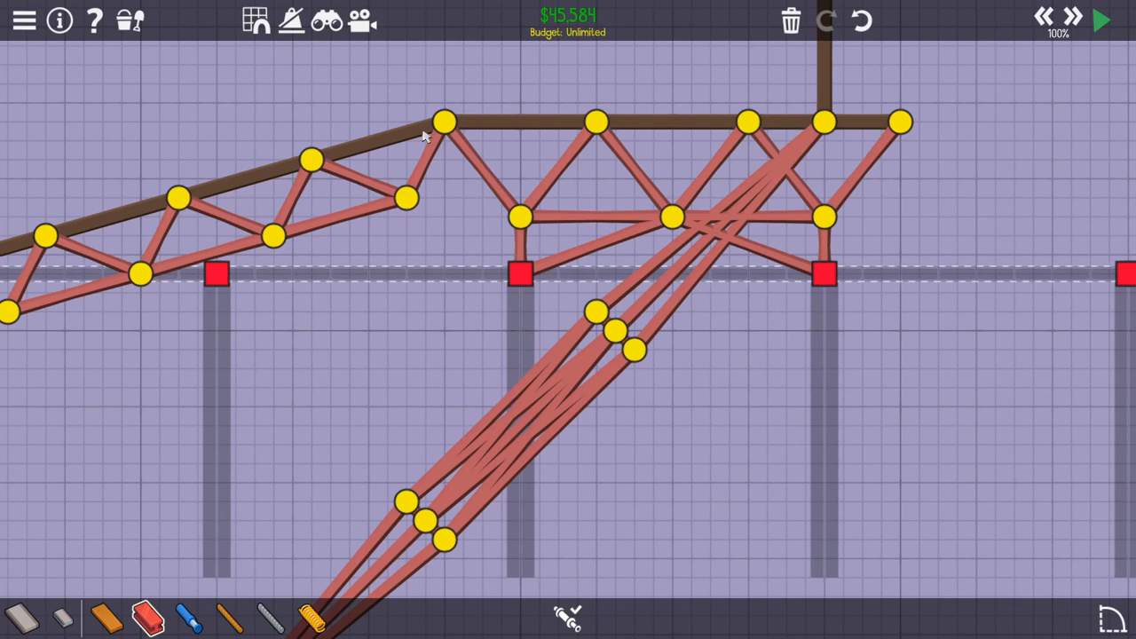
pyautogui.click(1098, 19)
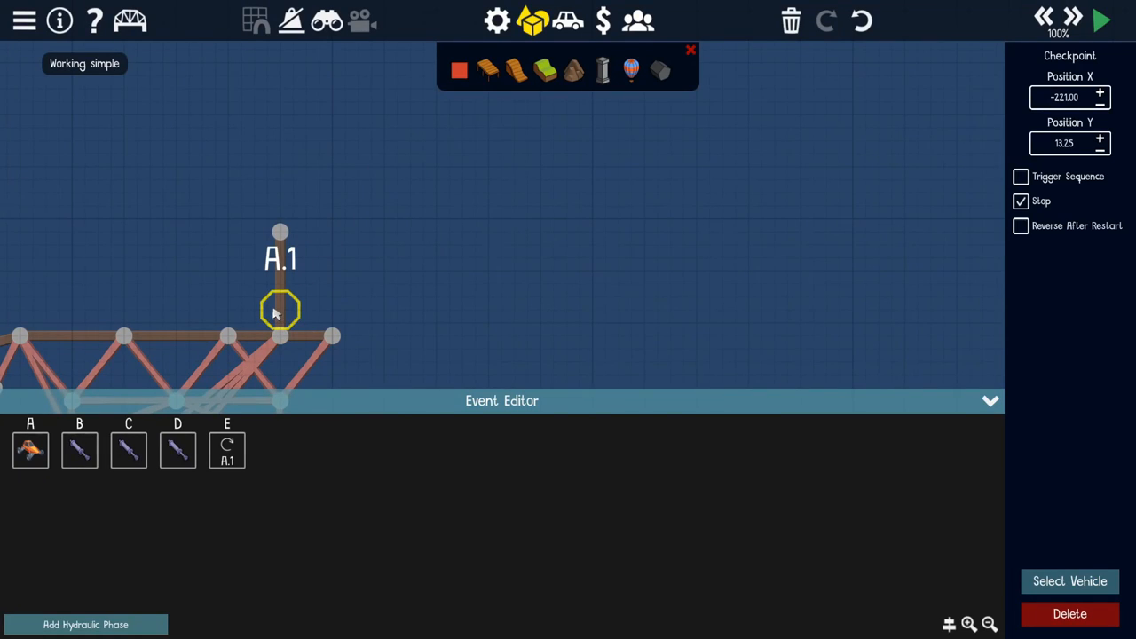
pyautogui.click(1100, 21)
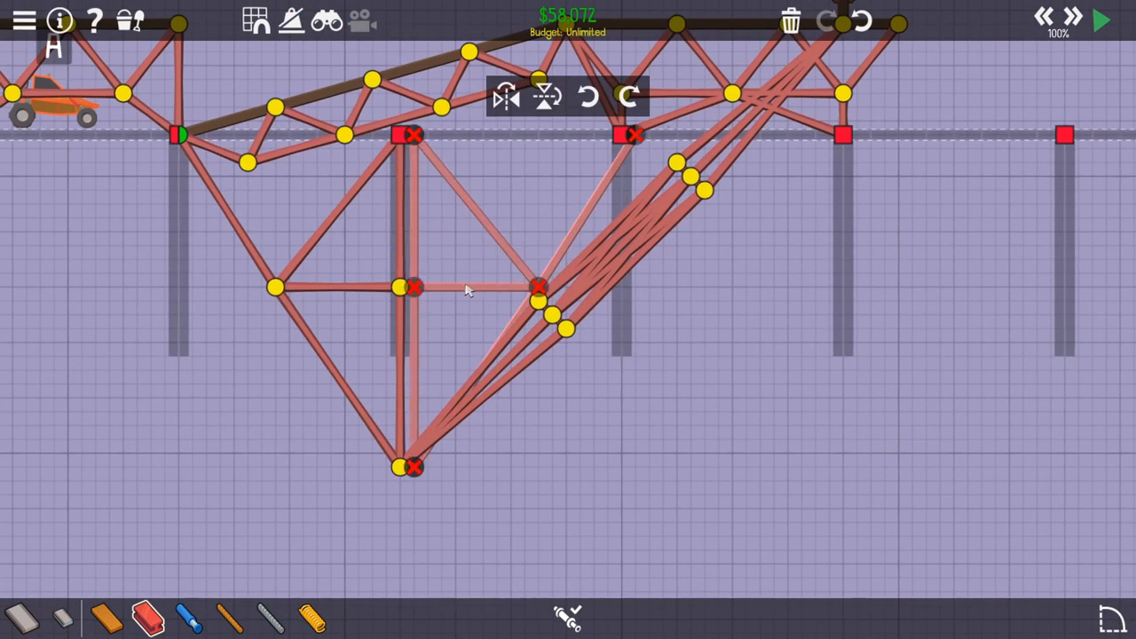
pyautogui.click(1100, 21)
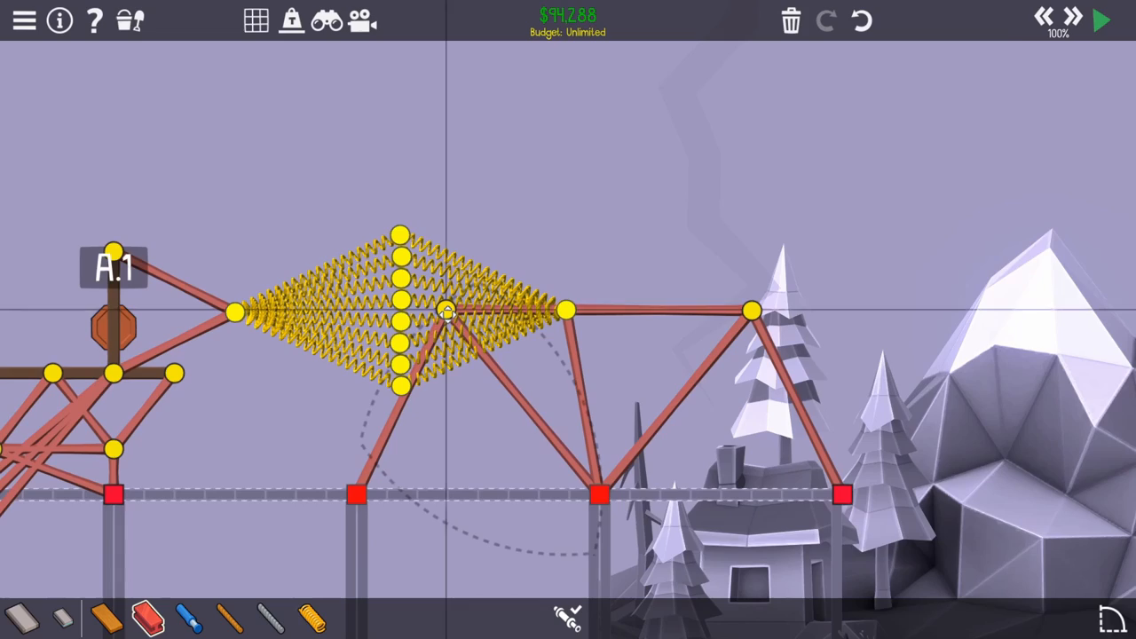
# Build a spring diamond bank in the truss and a hydraulic piston diamond above vehicle A
pyautogui.click(1100, 19)
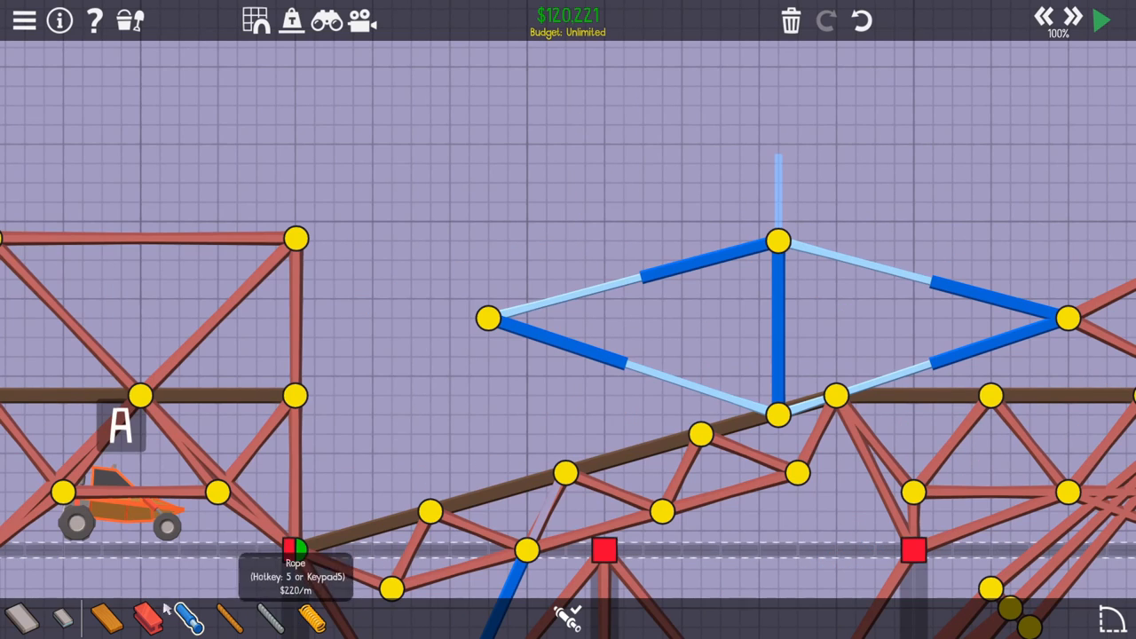
pyautogui.click(1099, 21)
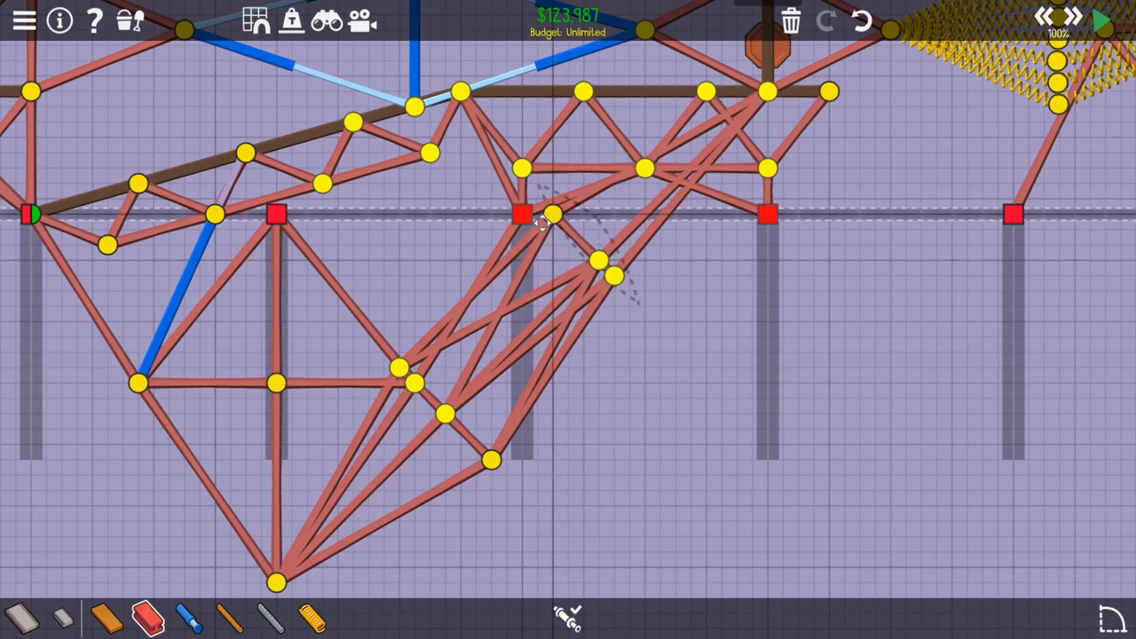
# Add steel braces and hydraulics around vehicle B, running and stopping test simulations
pyautogui.click(1100, 19)
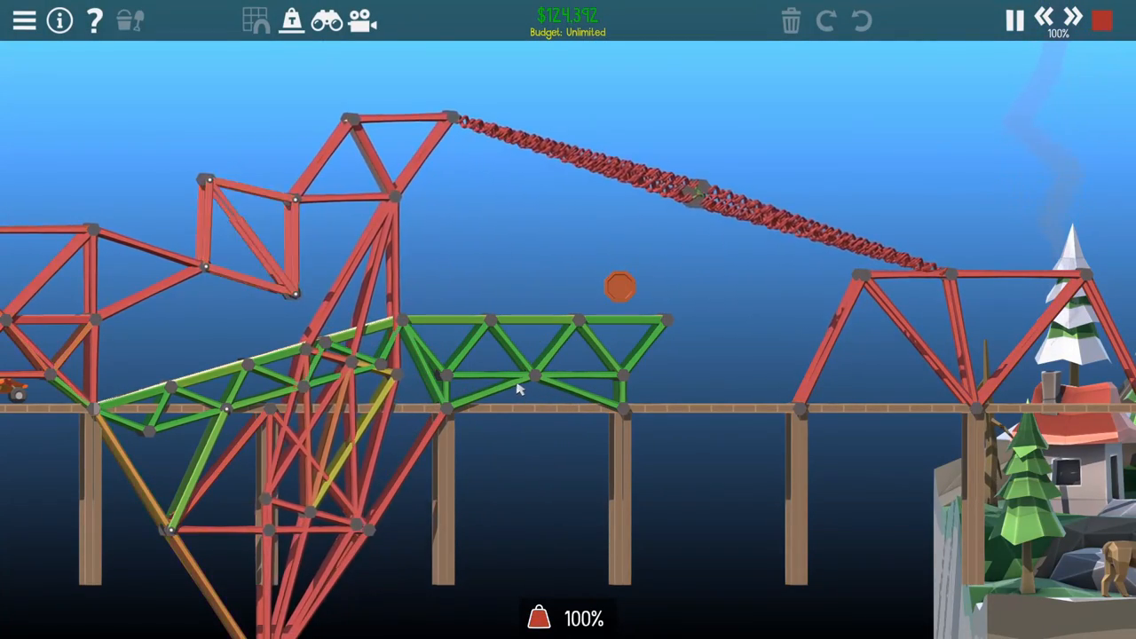
pyautogui.click(1013, 20)
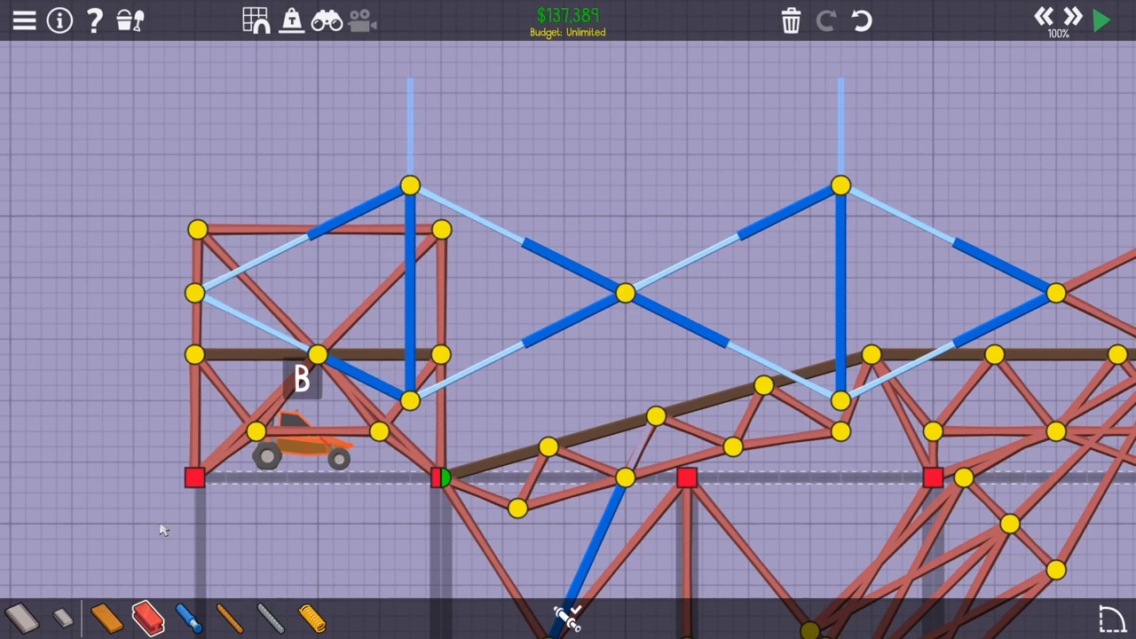
pyautogui.click(1100, 19)
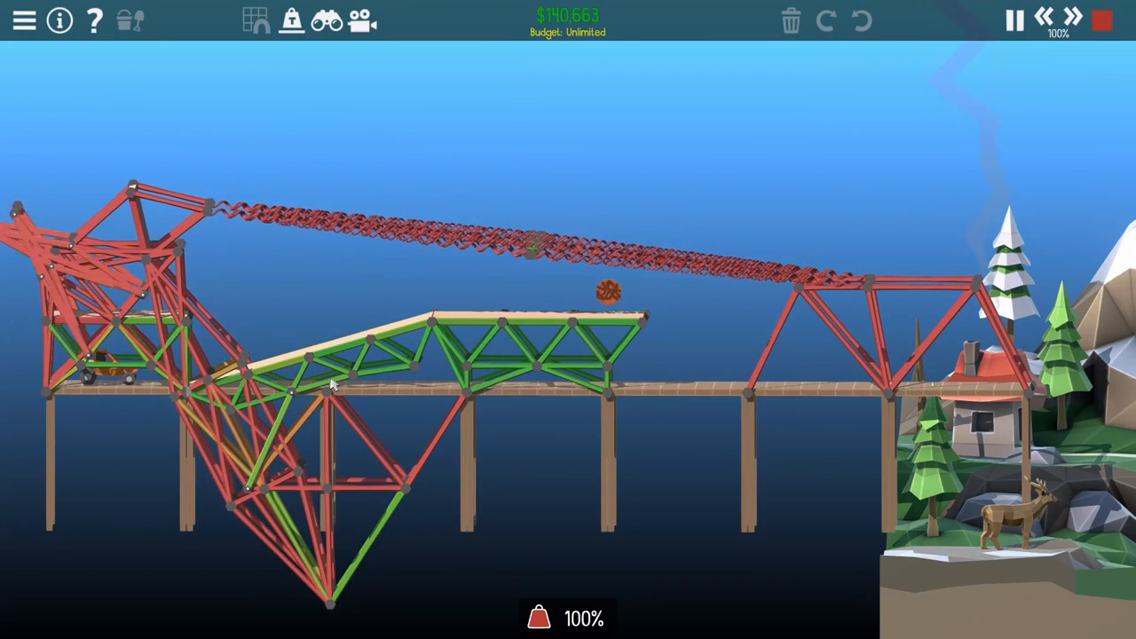
pyautogui.click(1101, 21)
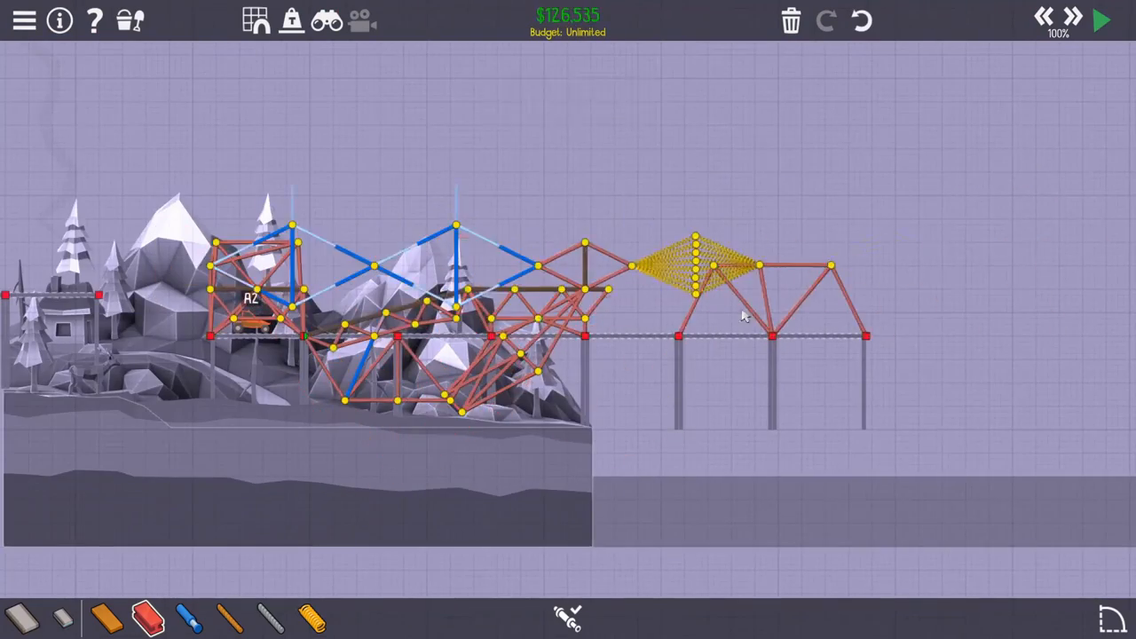
# Make the hydraulic joint a split joint with phases B.1 and B.2, then resume building
pyautogui.click(1100, 20)
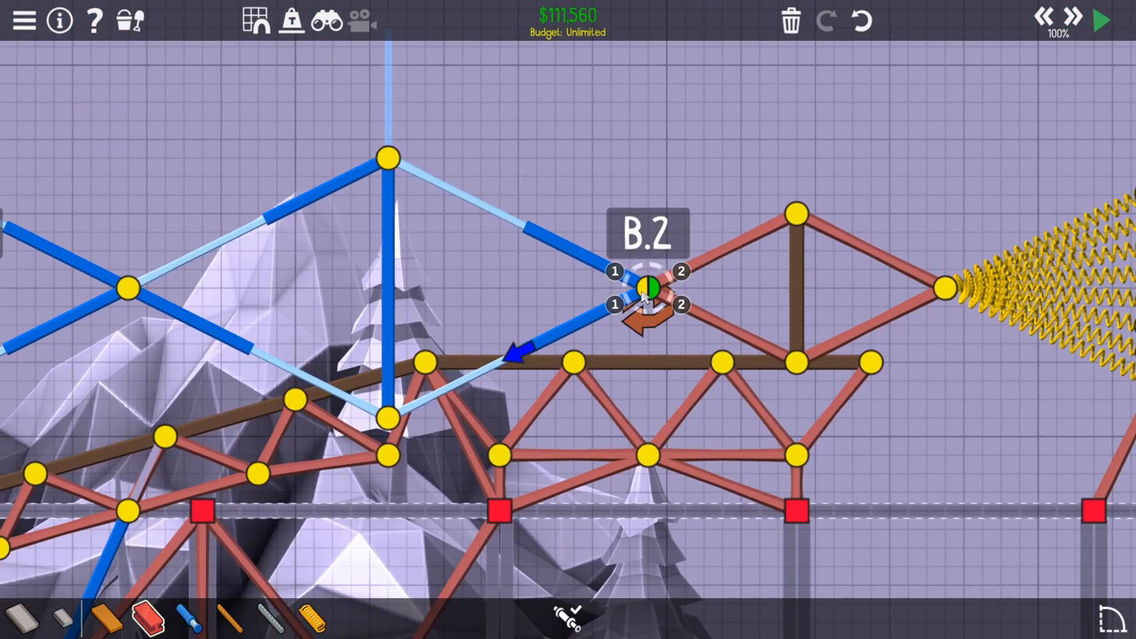
pyautogui.click(1099, 21)
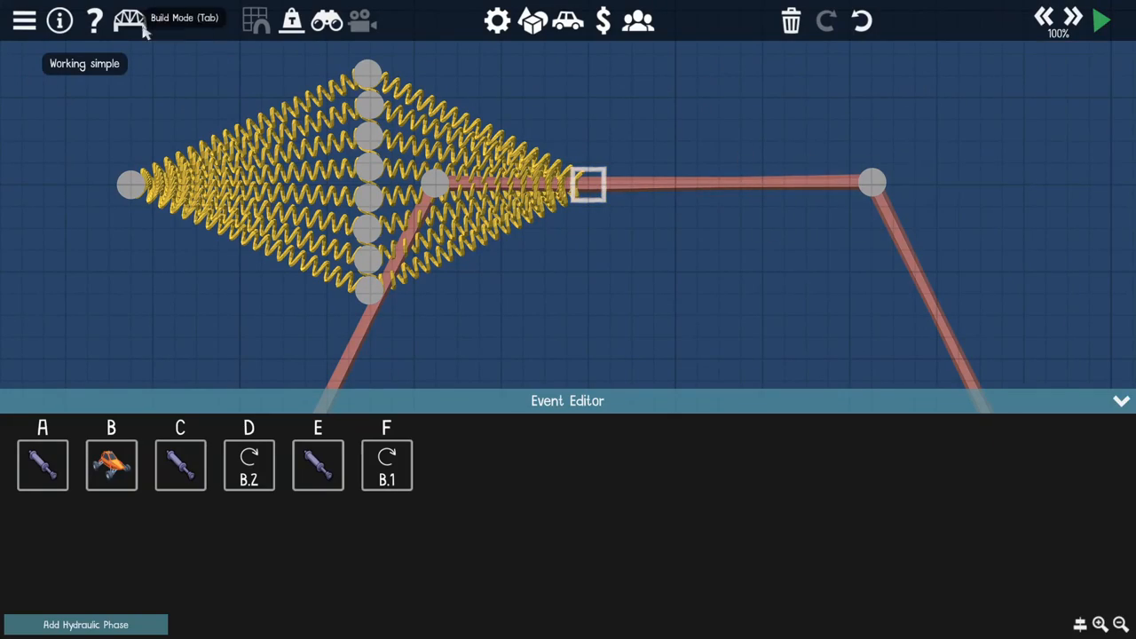
pyautogui.click(130, 19)
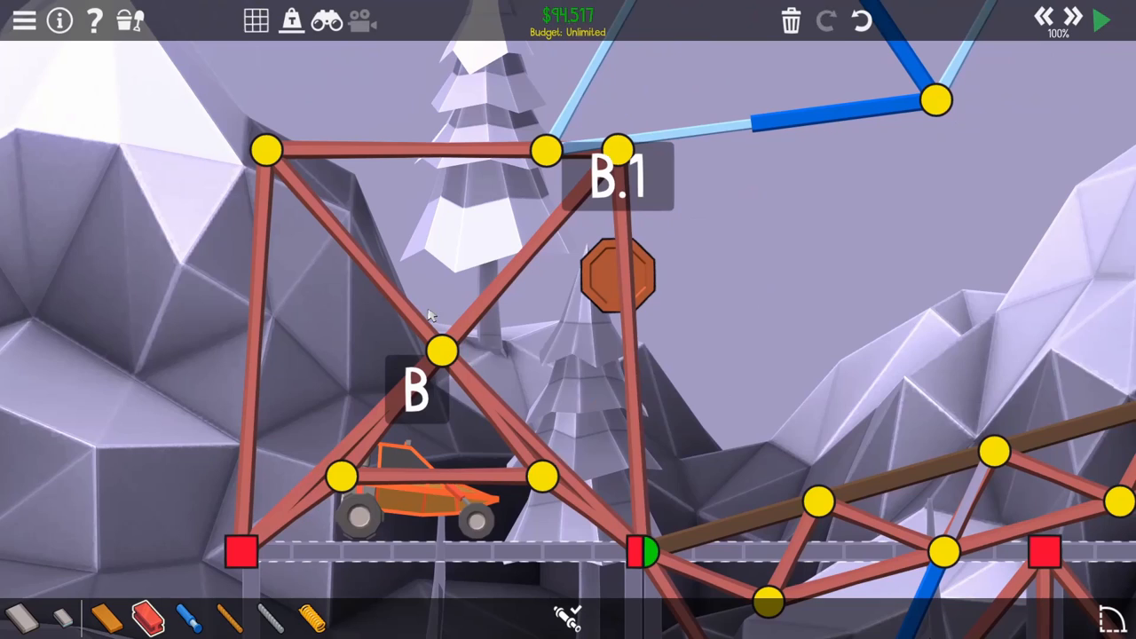
pyautogui.click(1101, 20)
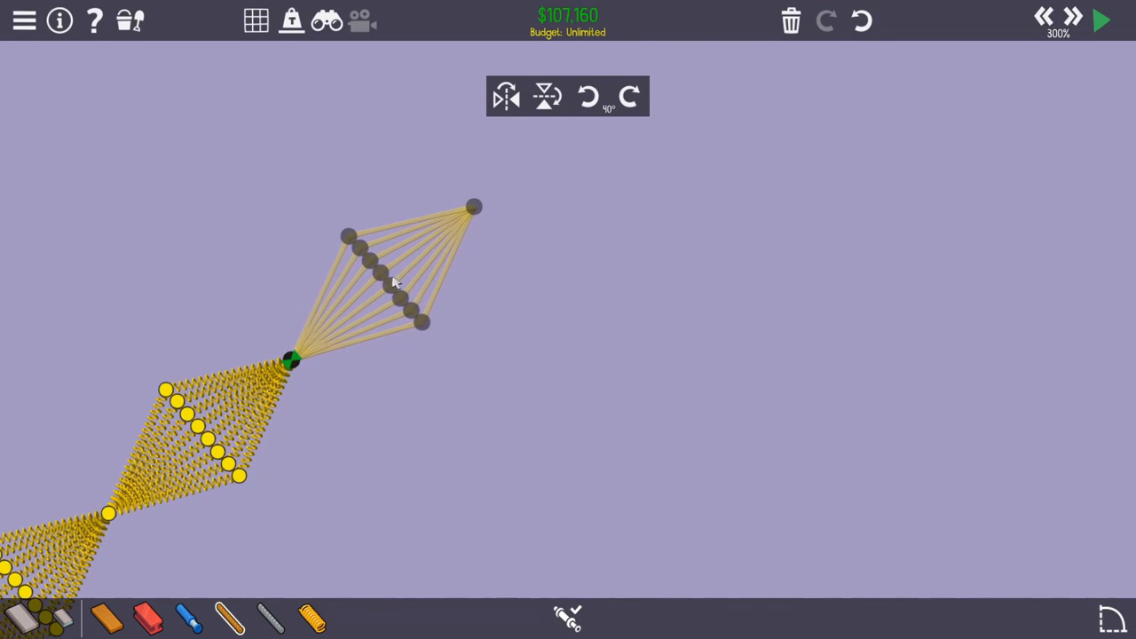
# Rotate the copied spring diamond along the arm and select the anchor left of buggy B
pyautogui.click(1100, 19)
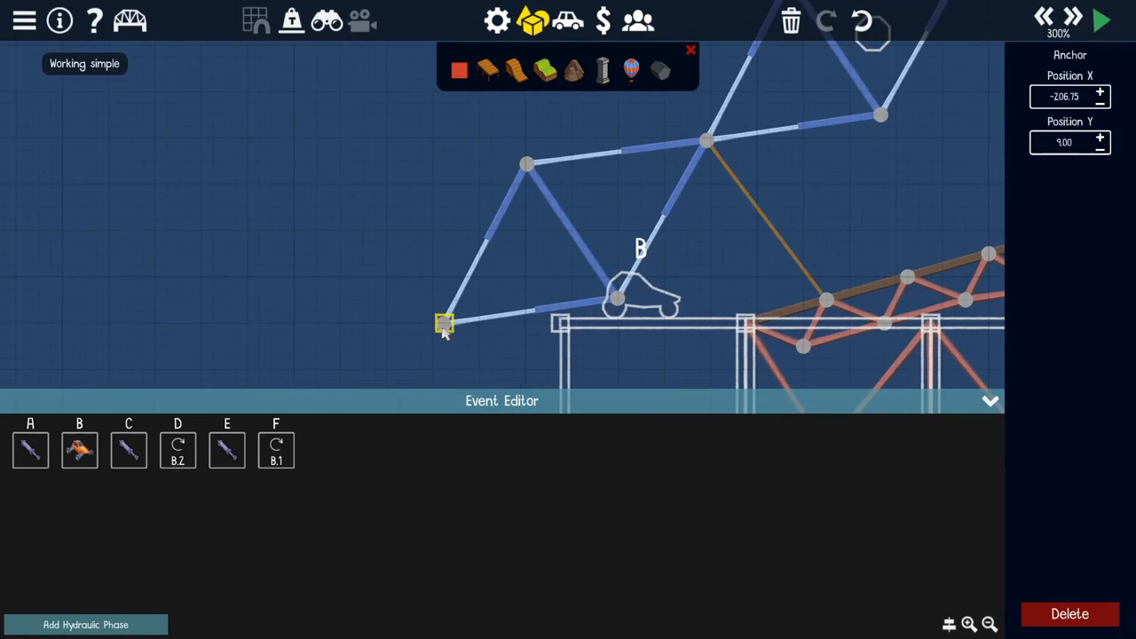
pyautogui.click(1100, 20)
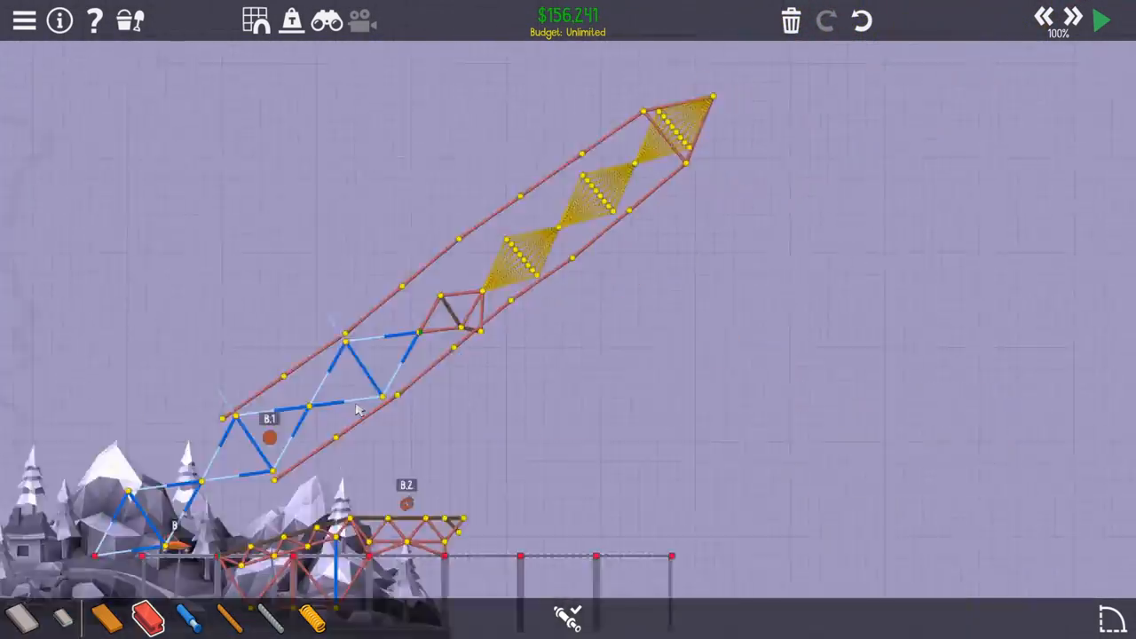
# Draw steel struts joining the upper arm, lower deck and hydraulic split joint B.2
pyautogui.click(1099, 20)
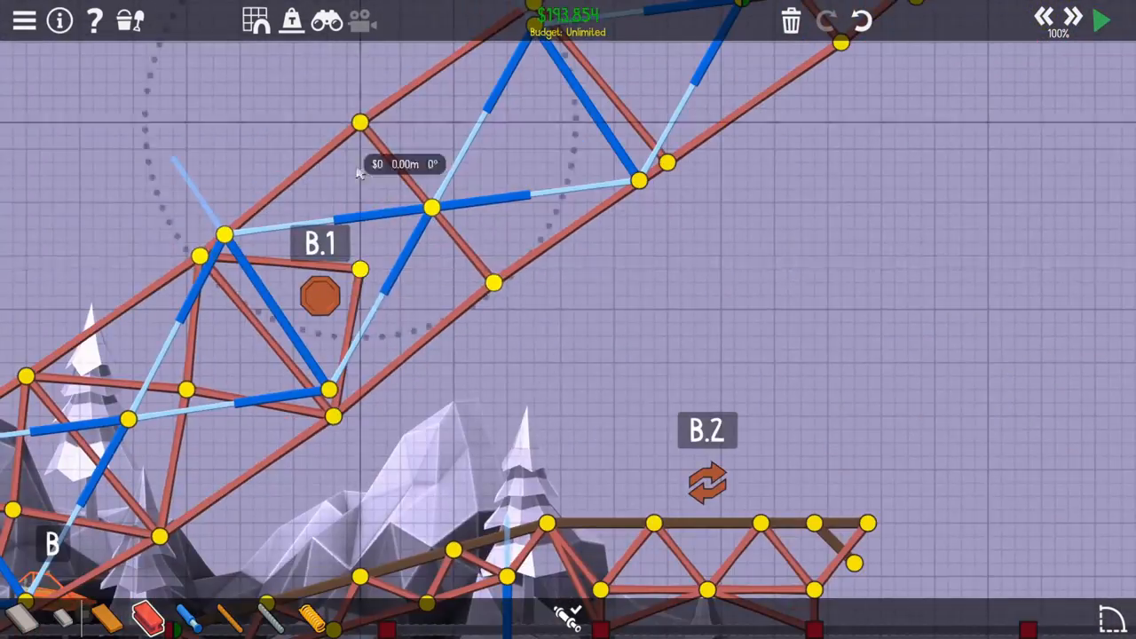
pyautogui.click(1098, 21)
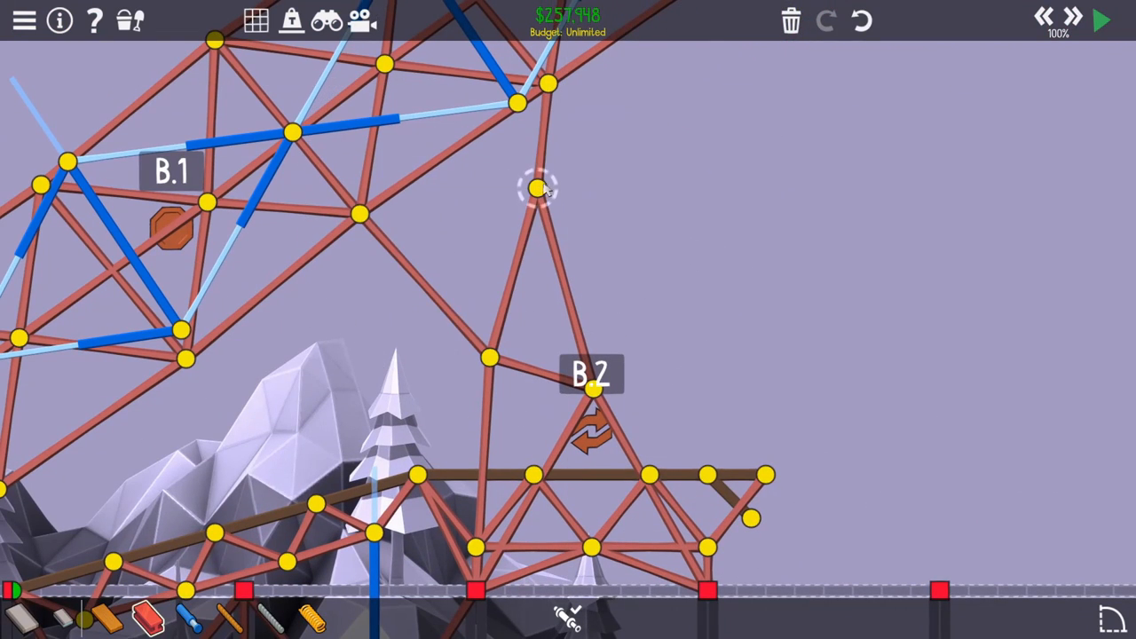
pyautogui.click(1100, 20)
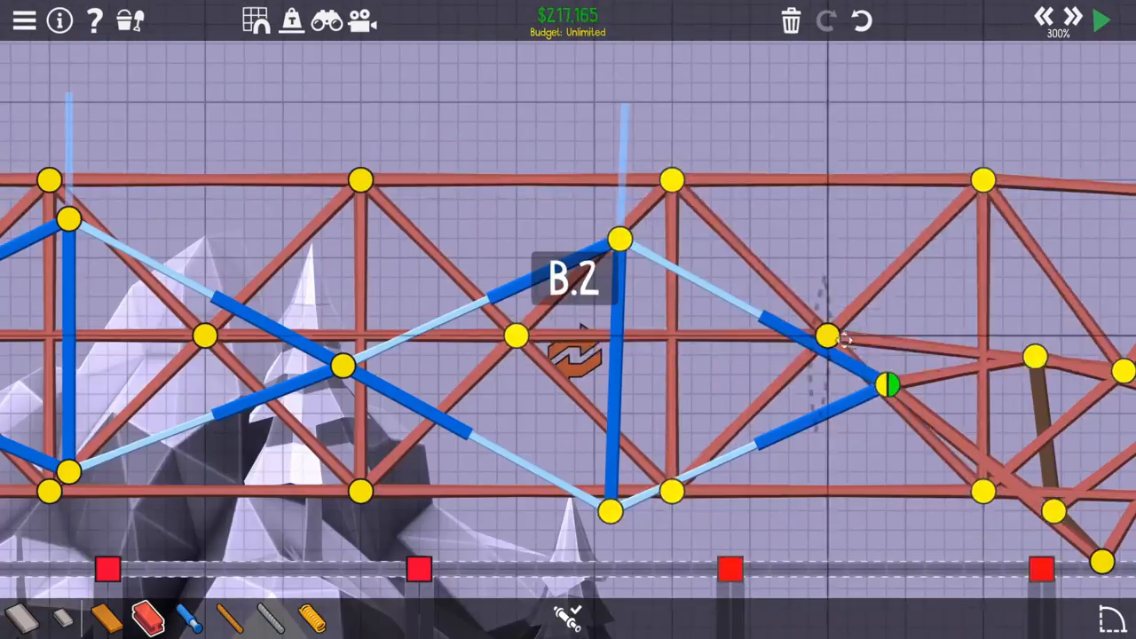
pyautogui.click(1101, 19)
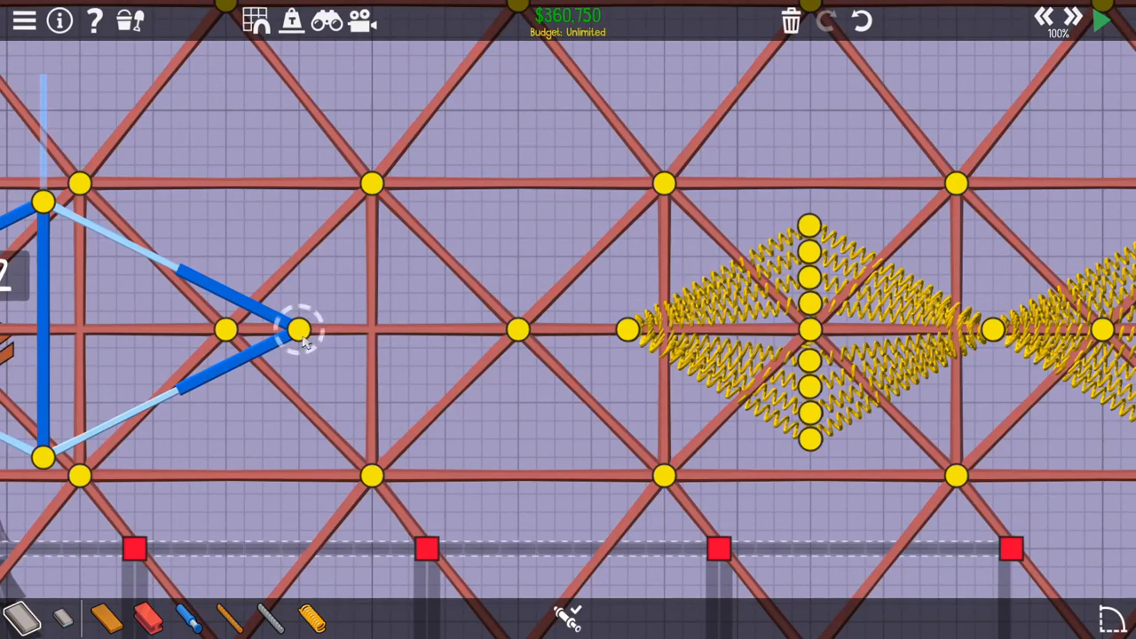
# Attach the hydraulic end to the lattice joint, then run and stop a test launch
pyautogui.moveTo(297, 328); pyautogui.dragTo(298, 255)
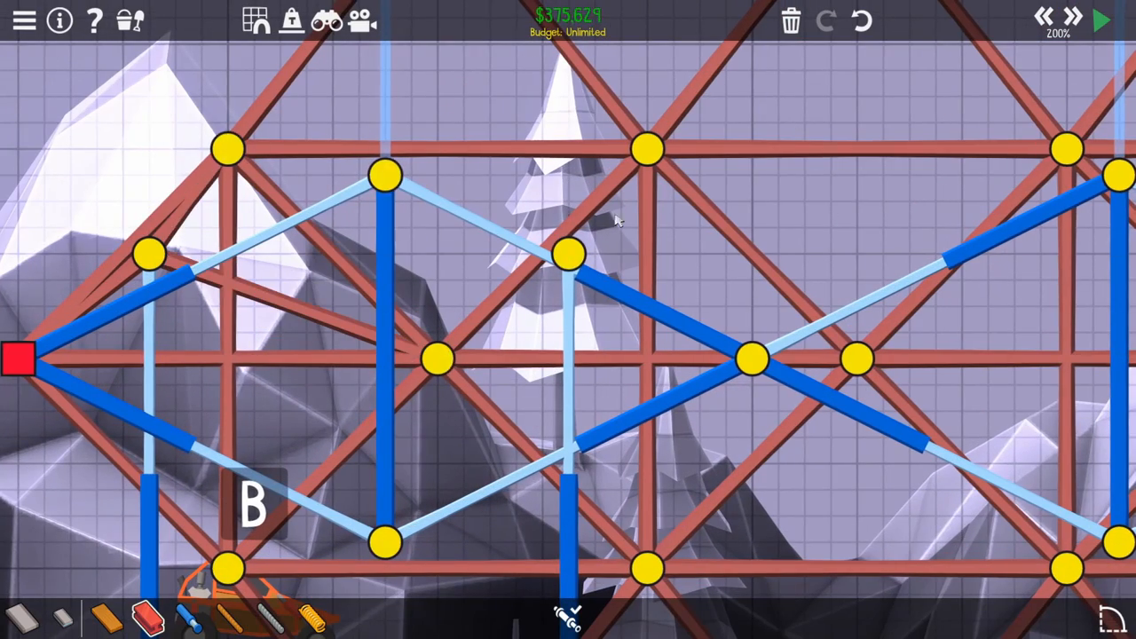
pyautogui.click(1098, 20)
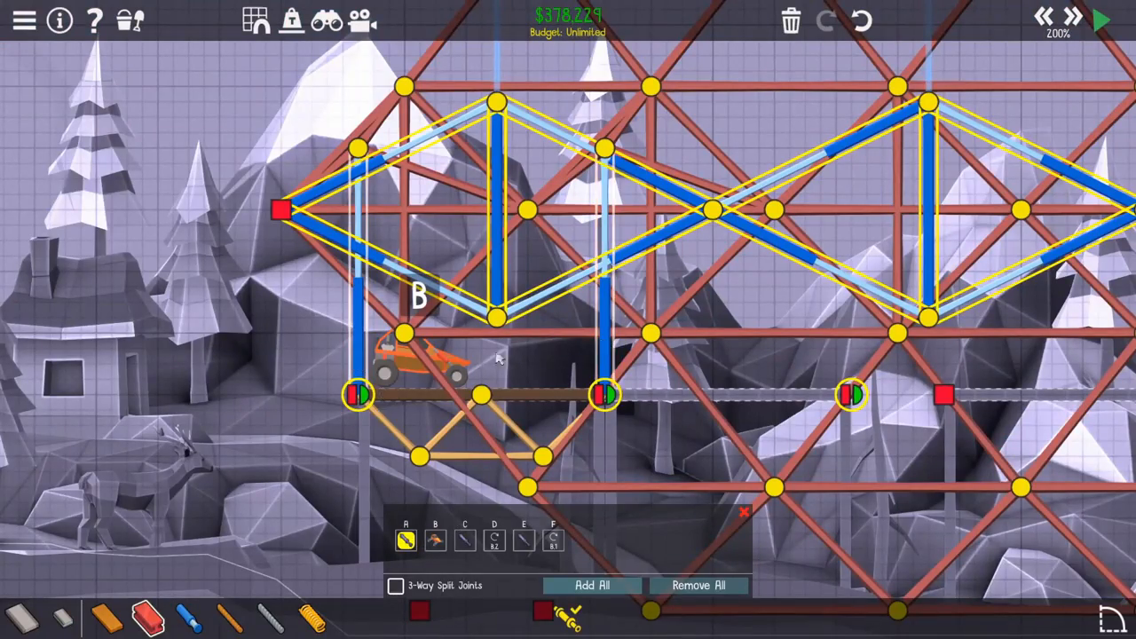
pyautogui.click(1099, 19)
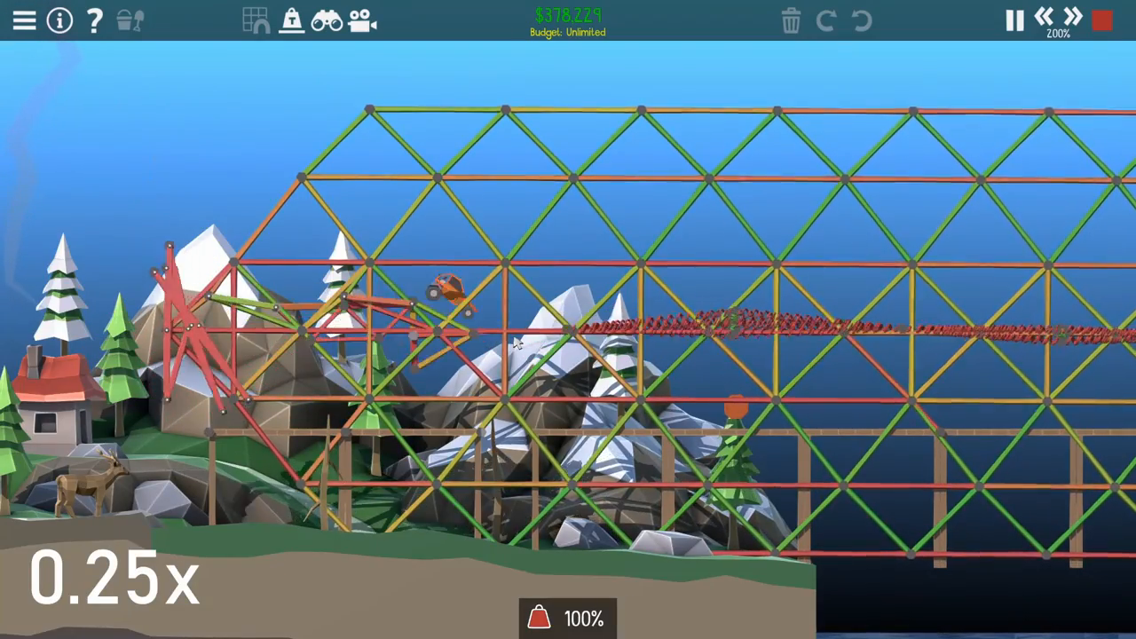
pyautogui.click(1013, 20)
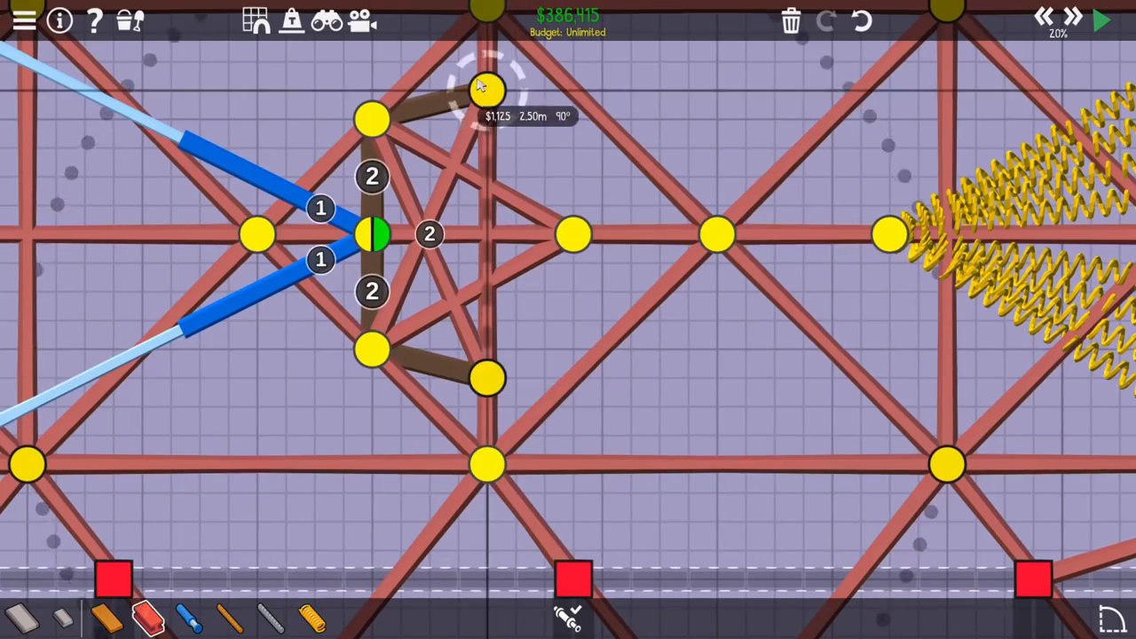
# Add a latch member above the split joint plus braces under the springs and lower lattice
pyautogui.click(1100, 21)
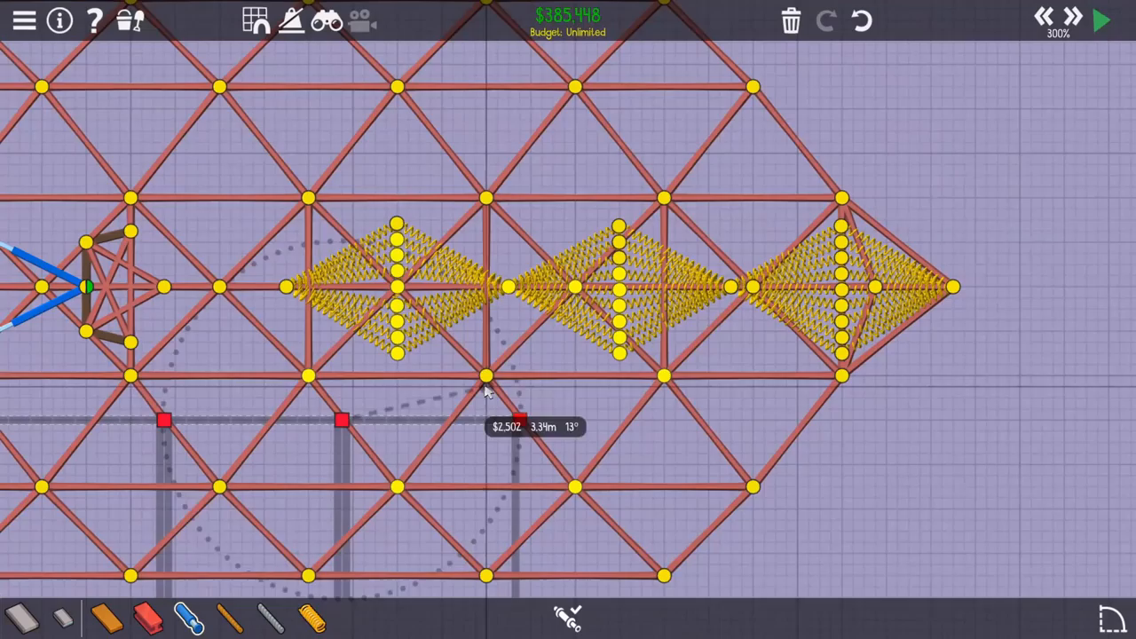
pyautogui.click(1101, 19)
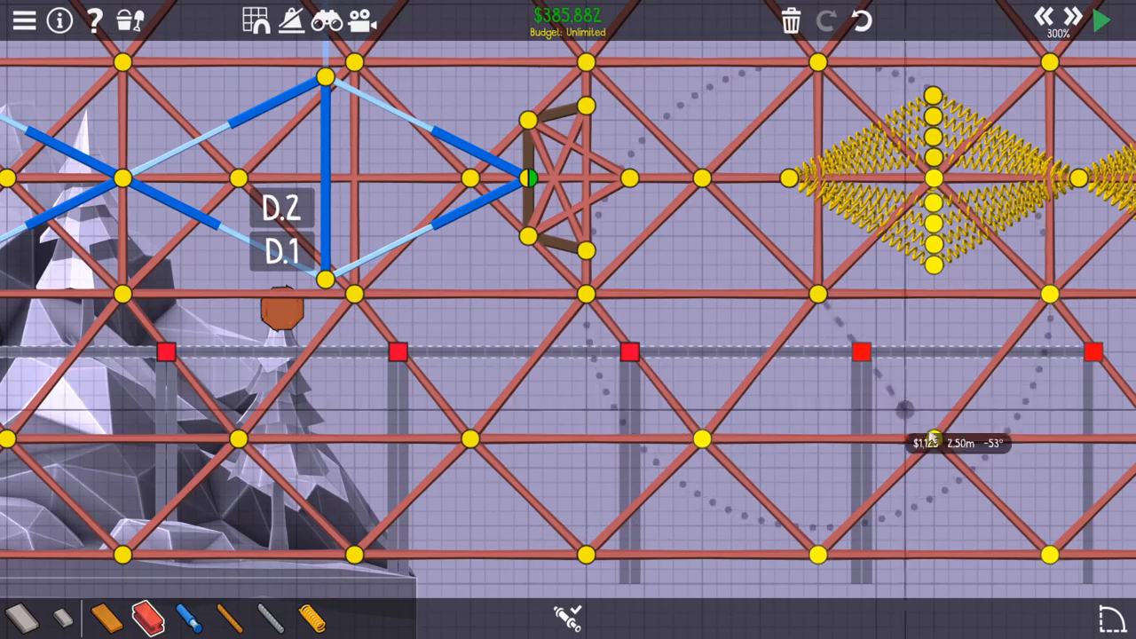
pyautogui.click(1098, 19)
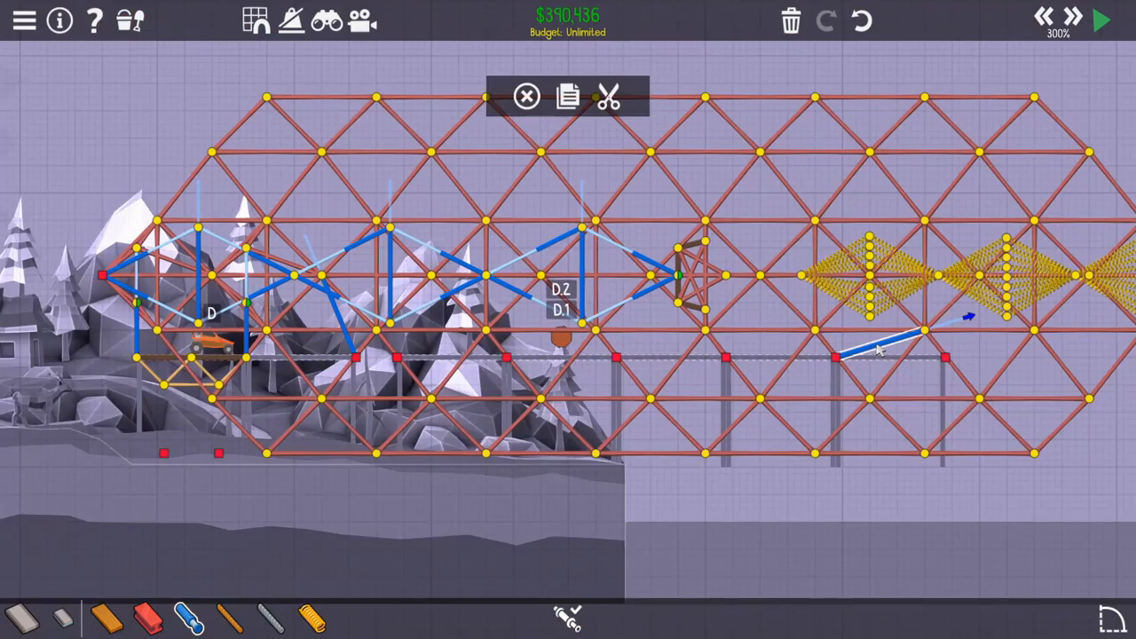
# Paste a fourth spring diamond onto the barrel and set it at the tip
pyautogui.click(1099, 20)
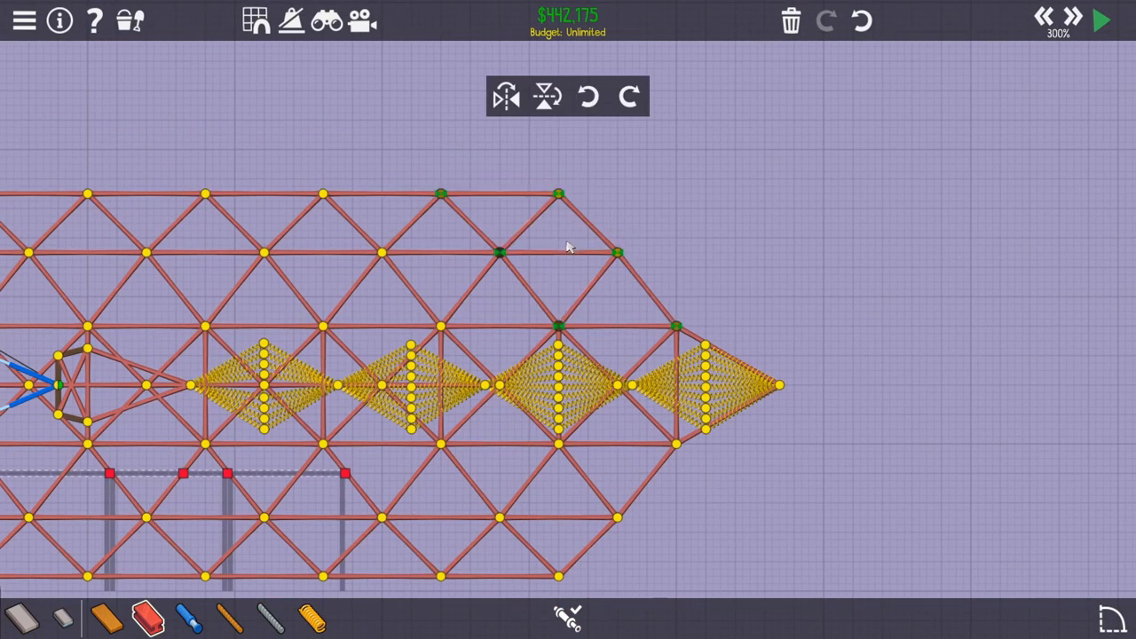
pyautogui.click(1101, 20)
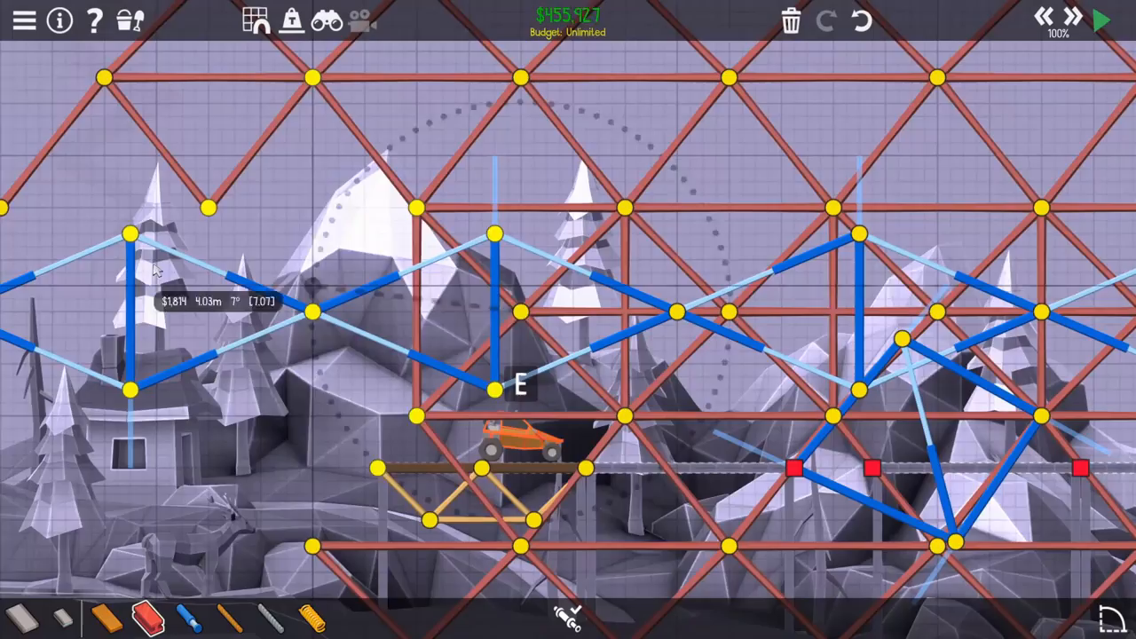
# Finish a new steel member between linkage joints above the buggy
pyautogui.click(1098, 20)
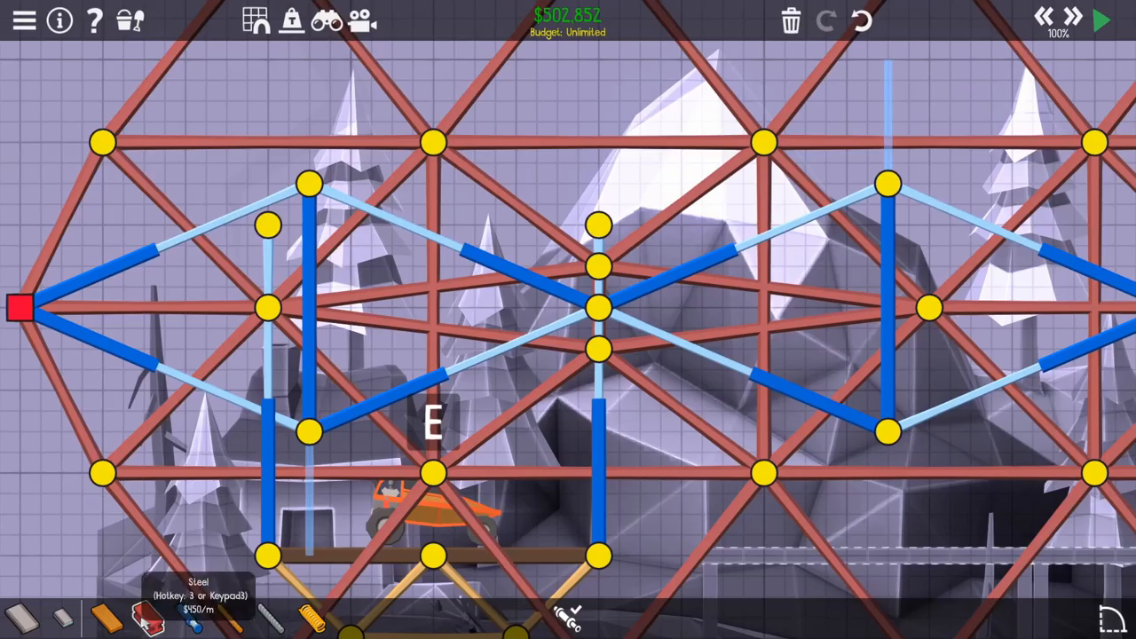
# Switch to Steel and draw a frame member for the upright trigger piston
pyautogui.click(1099, 20)
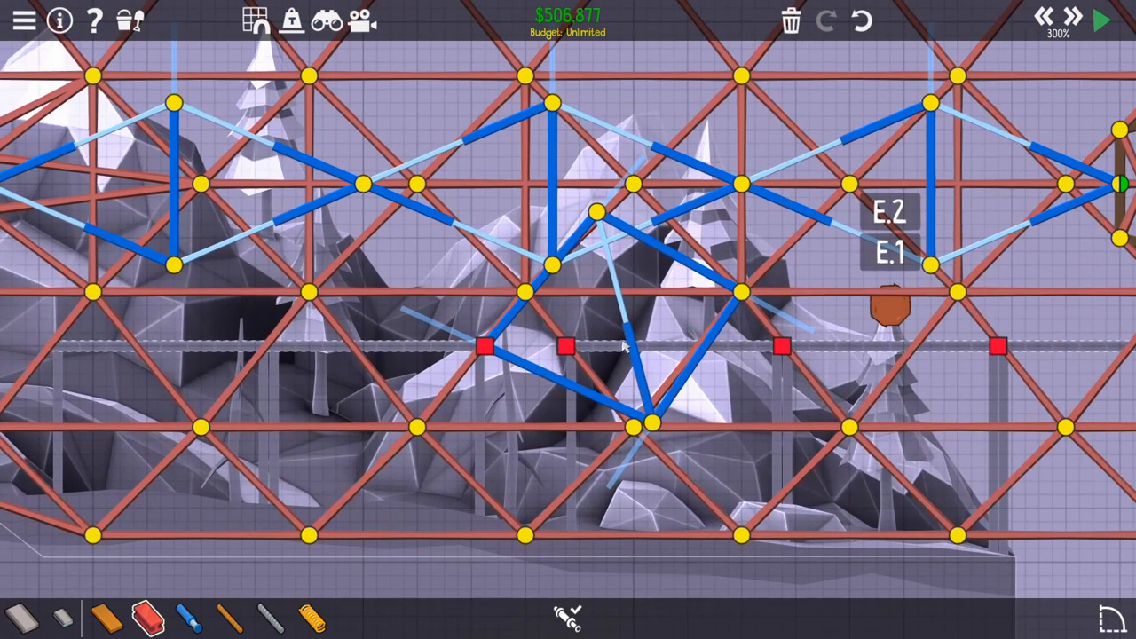
pyautogui.click(648, 426)
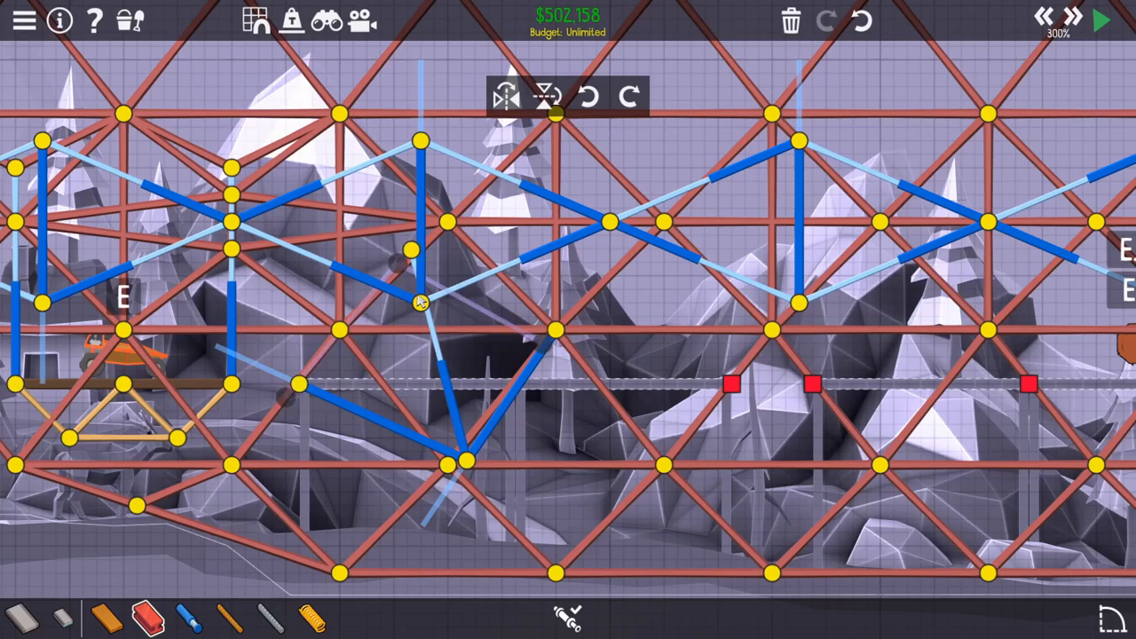
# Move a trigger linkage joint into place, then run and stop a test
pyautogui.click(1101, 21)
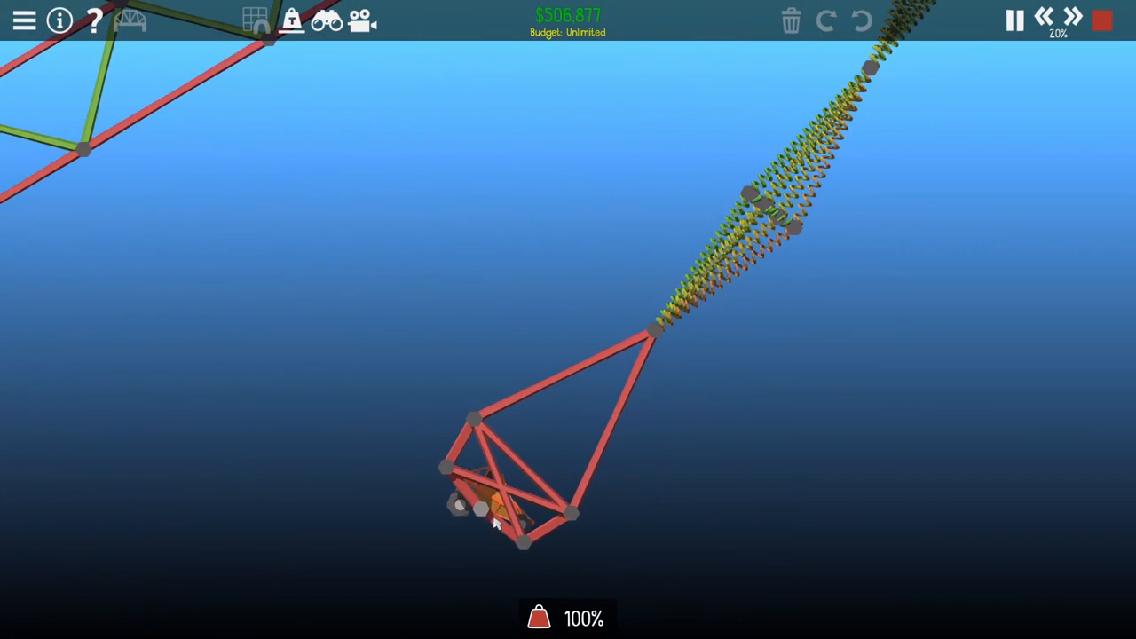
pyautogui.click(1101, 20)
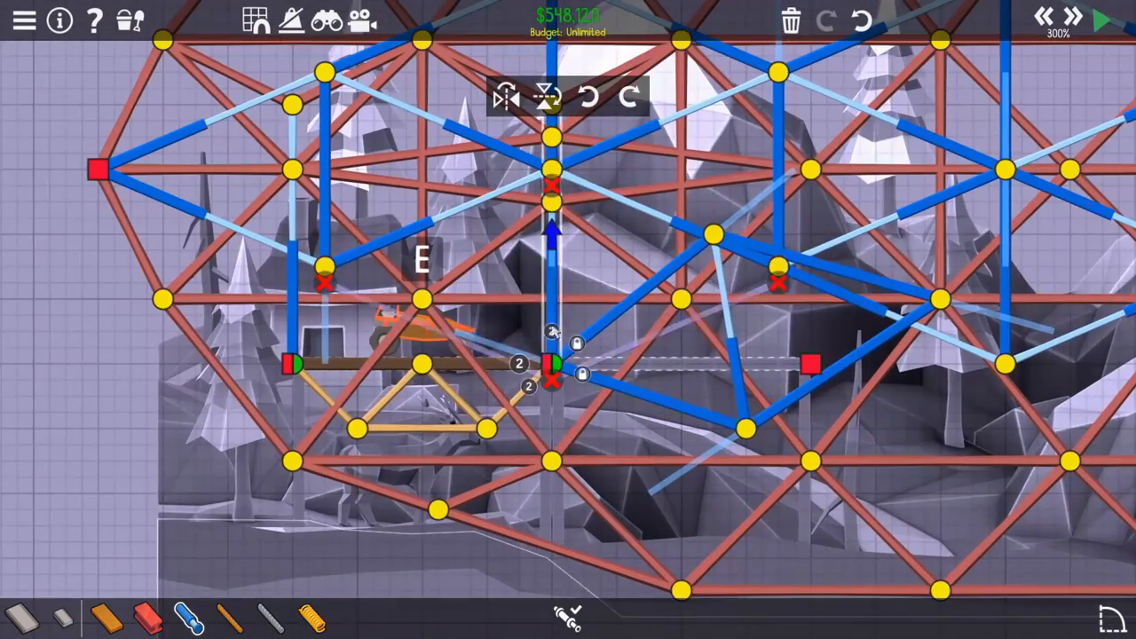
# Draw springs from the central hydraulic joint to the surrounding frame joints
pyautogui.click(1100, 20)
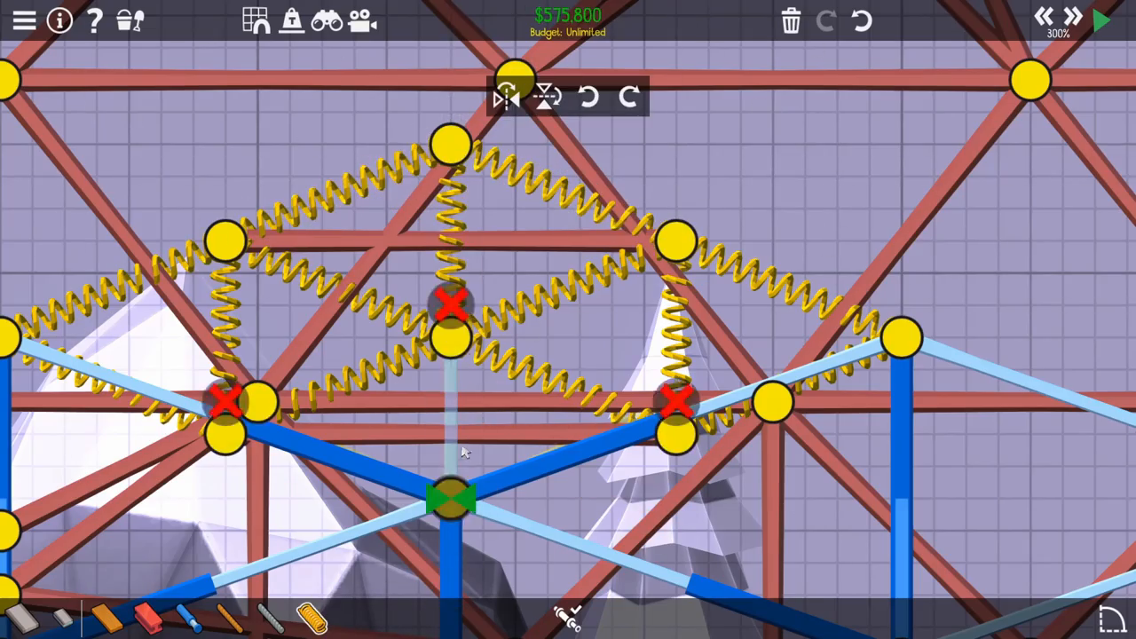
pyautogui.click(1101, 21)
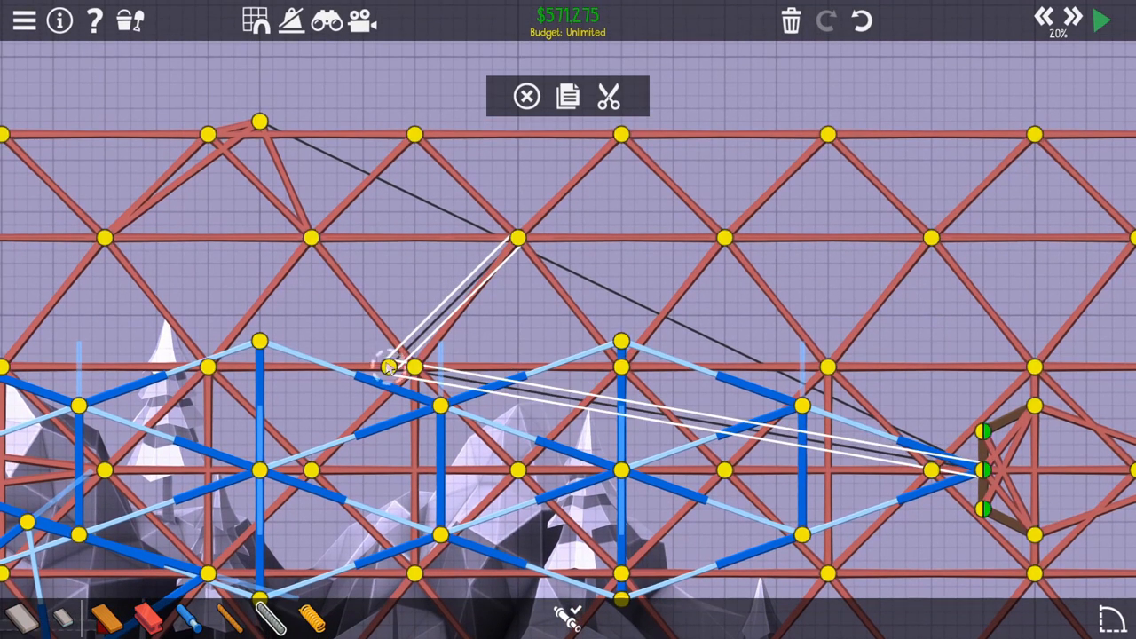
# Attach another rope from an upper truss joint to the trigger joint near the barrel
pyautogui.click(1100, 20)
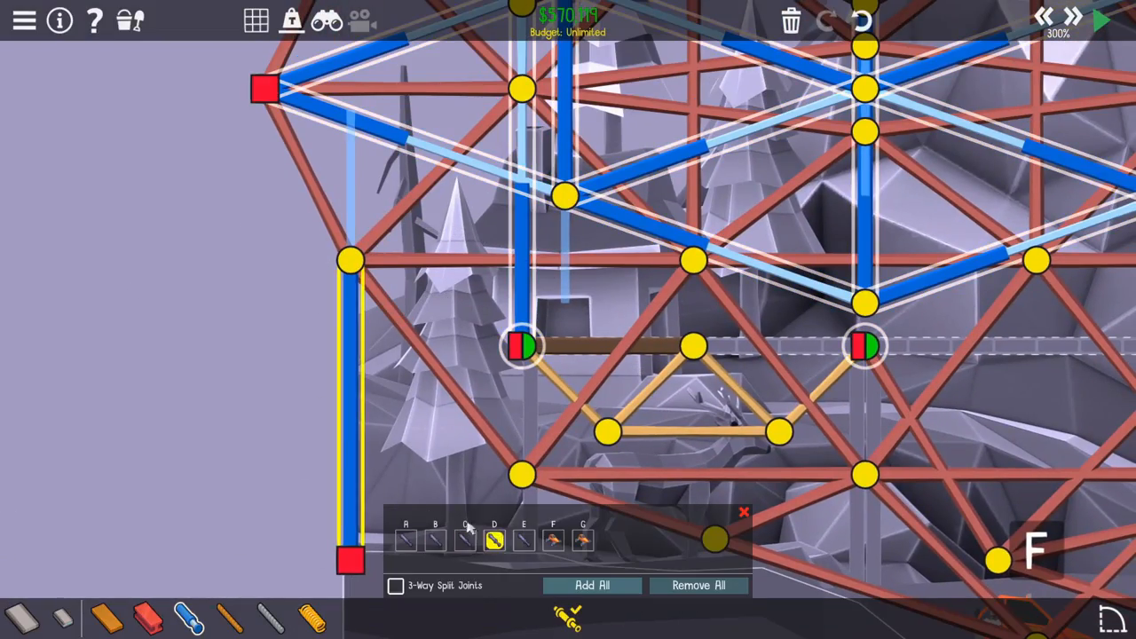
# Put the new hydraulic diamond on phase E, then run and stop a test
pyautogui.click(1099, 20)
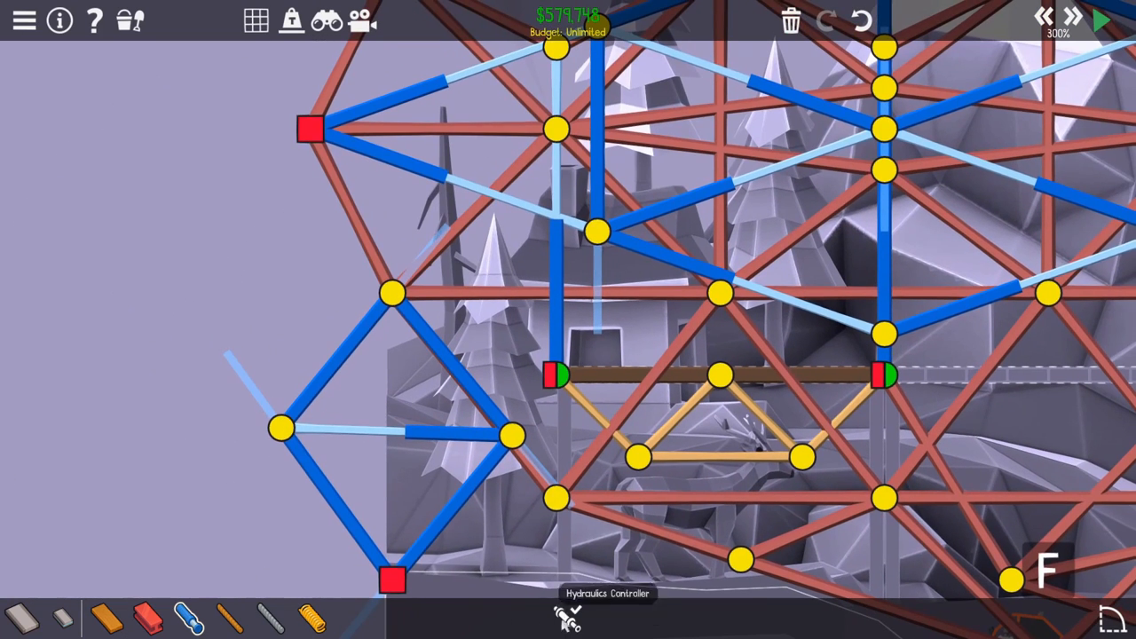
pyautogui.click(567, 618)
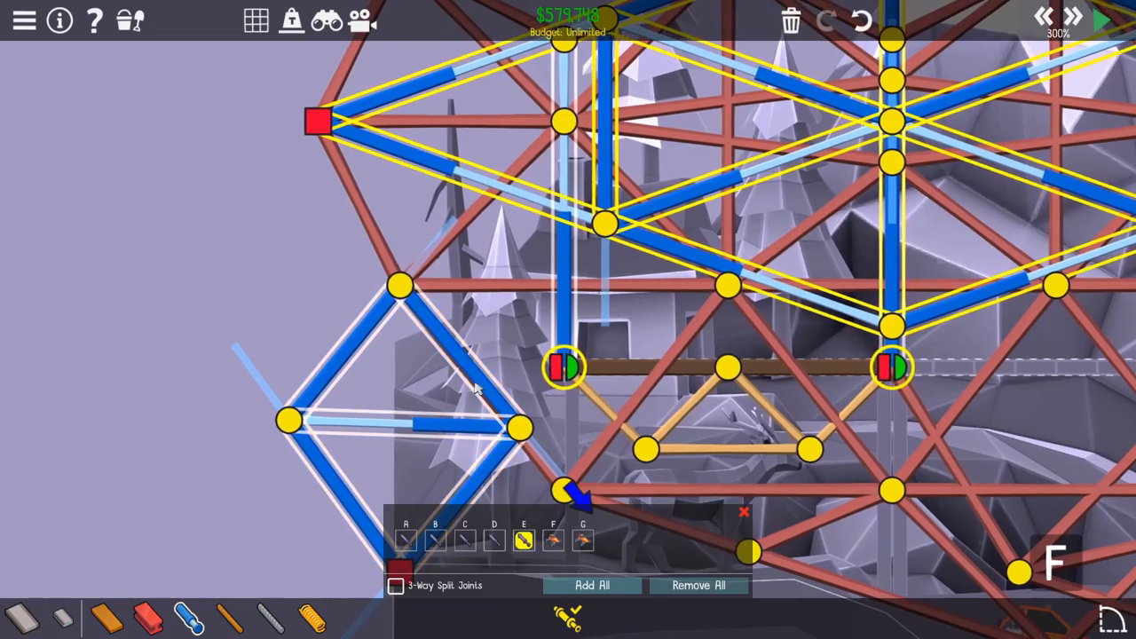
pyautogui.click(1100, 20)
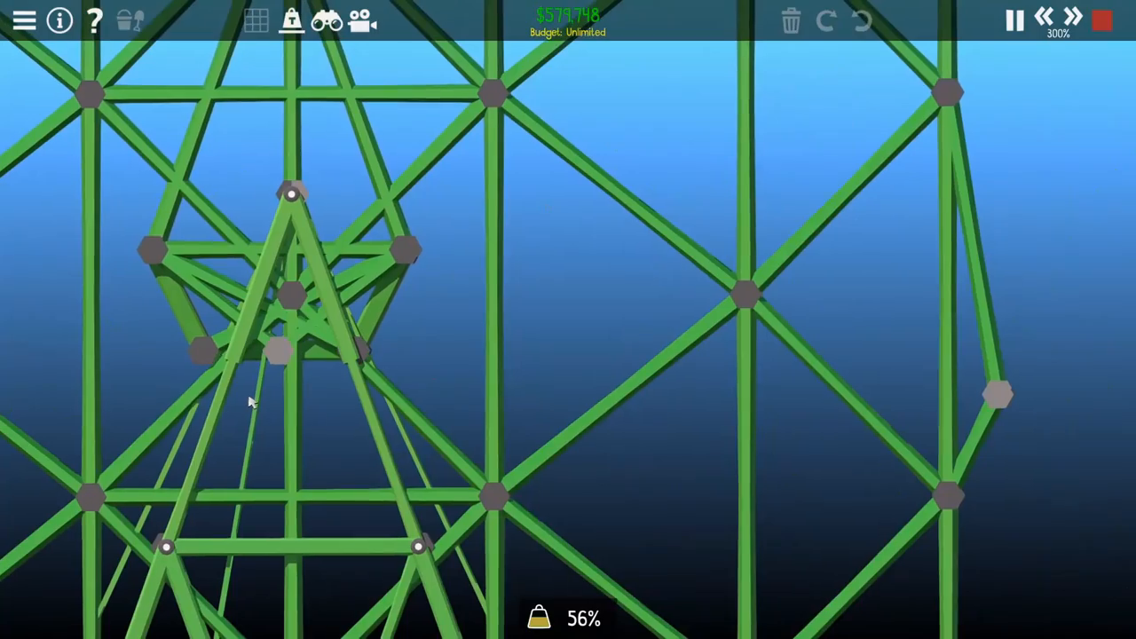
pyautogui.click(1101, 20)
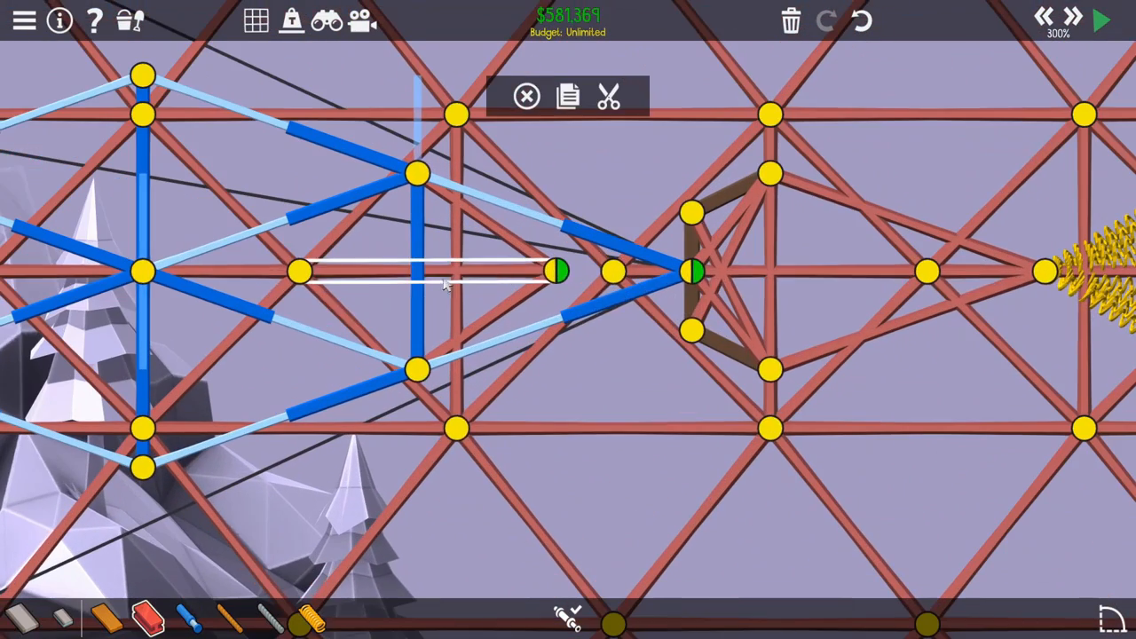
# Place a short horizontal piston into the trigger joint behind the spring hub
pyautogui.click(1100, 20)
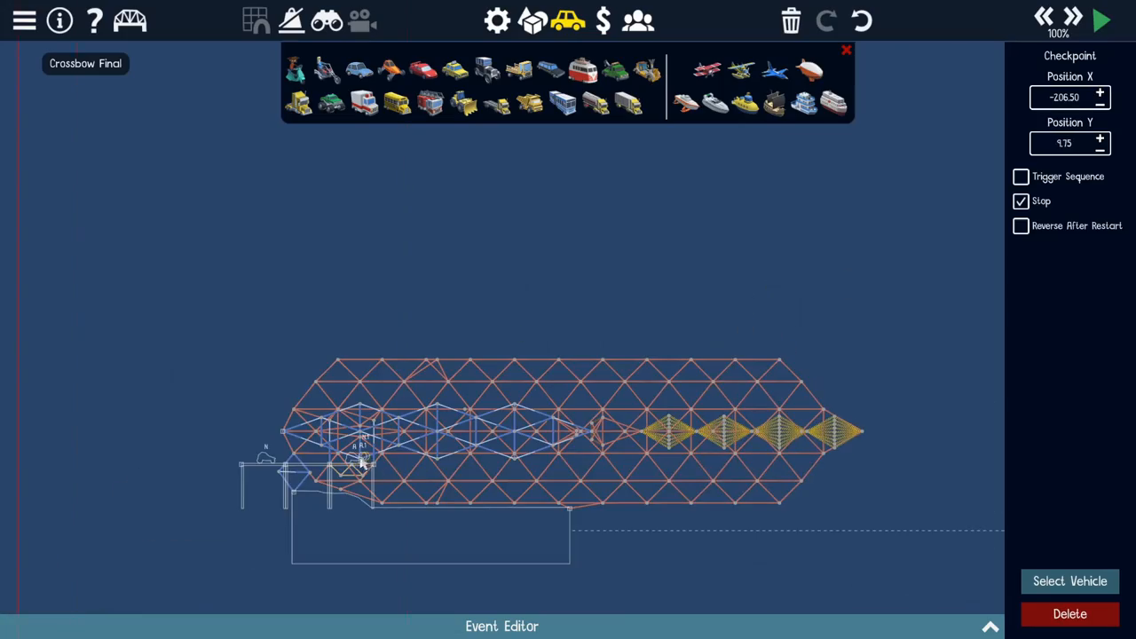
# Test-fire Crossbow Final, pausing and resuming once, then stop to resume editing
pyautogui.click(1101, 19)
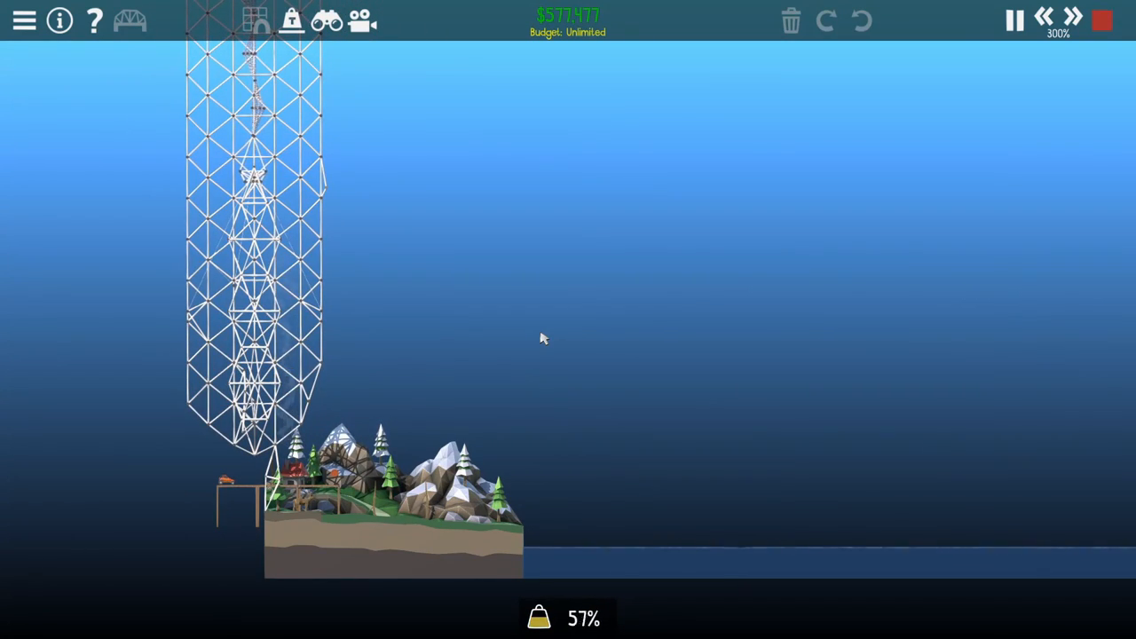
pyautogui.click(1014, 20)
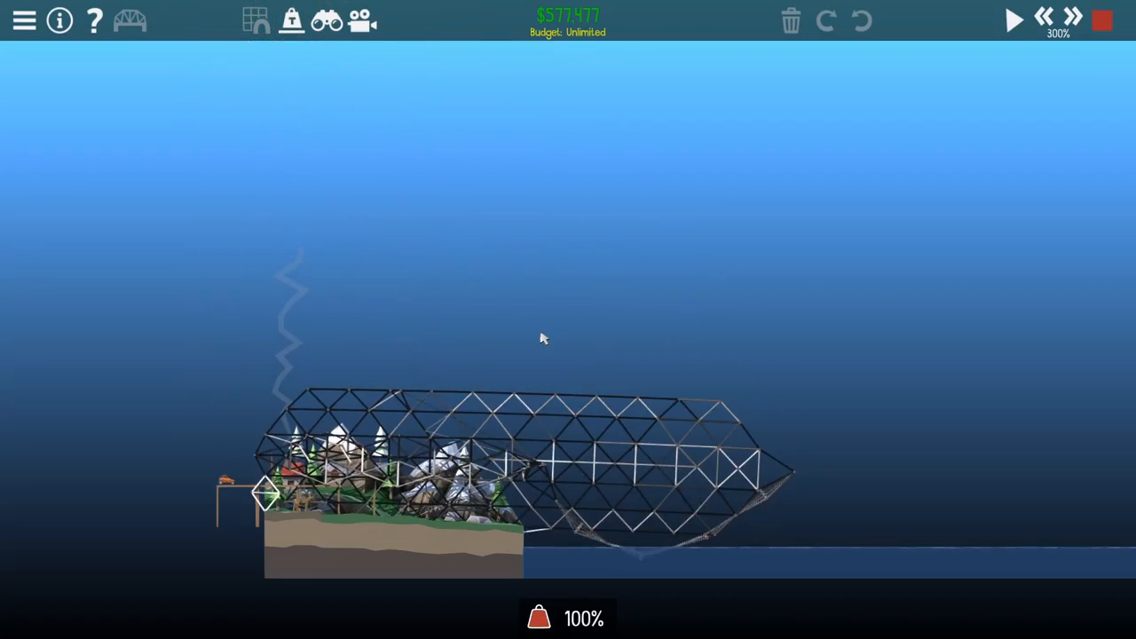
pyautogui.click(1012, 19)
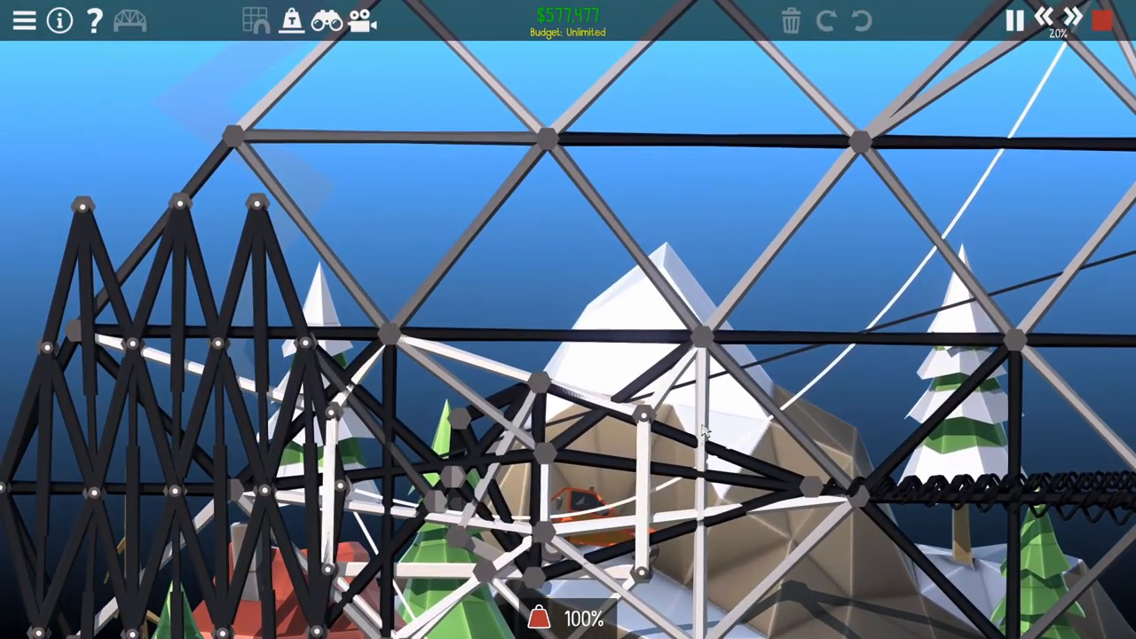
pyautogui.click(1071, 16)
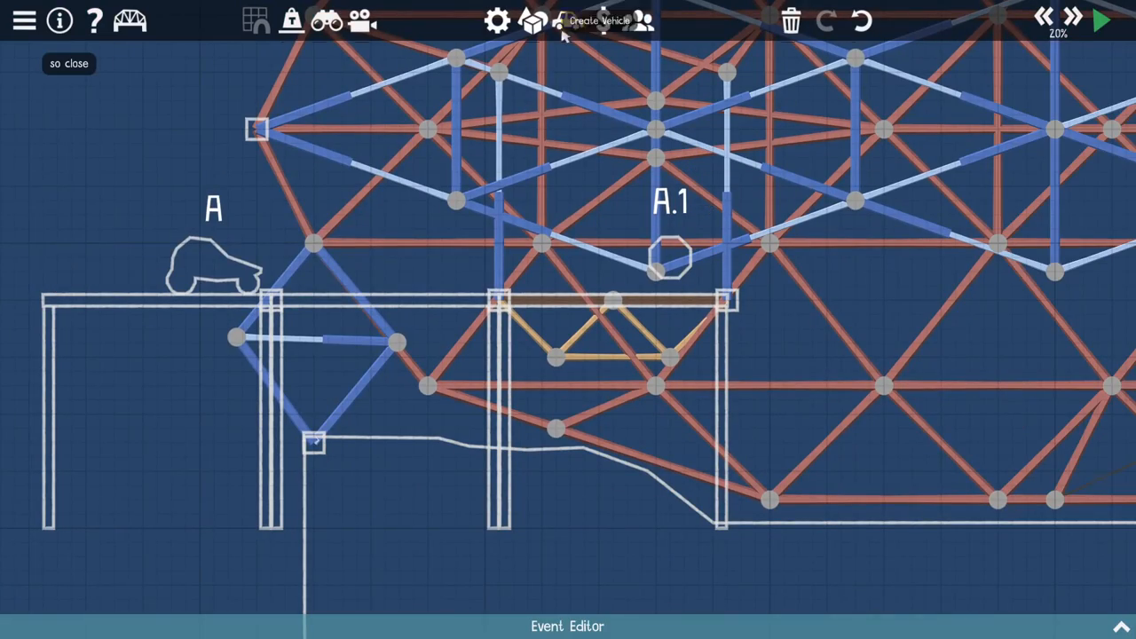
# Add a Vespa scooter as event I at the left and start a test run
pyautogui.click(562, 21)
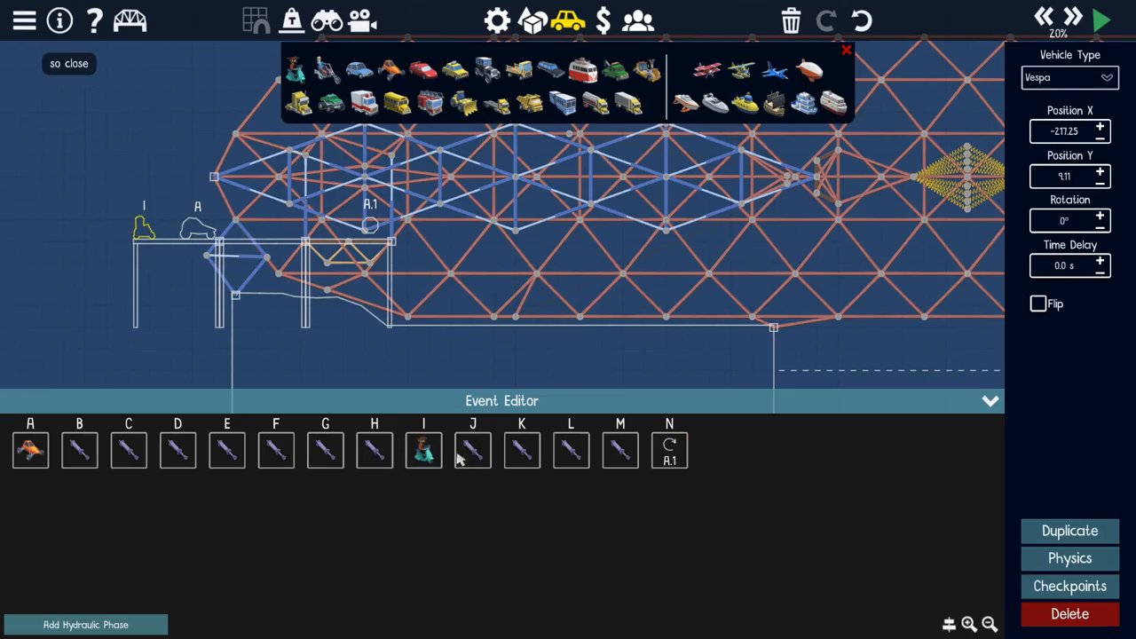
pyautogui.click(1099, 19)
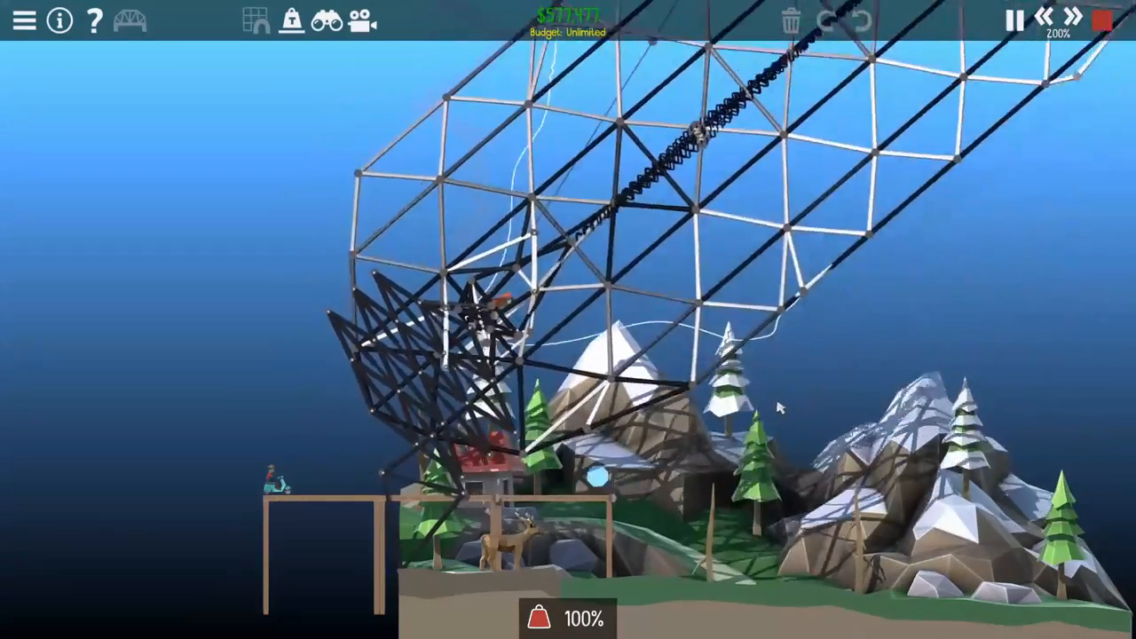
pyautogui.scroll(-3)
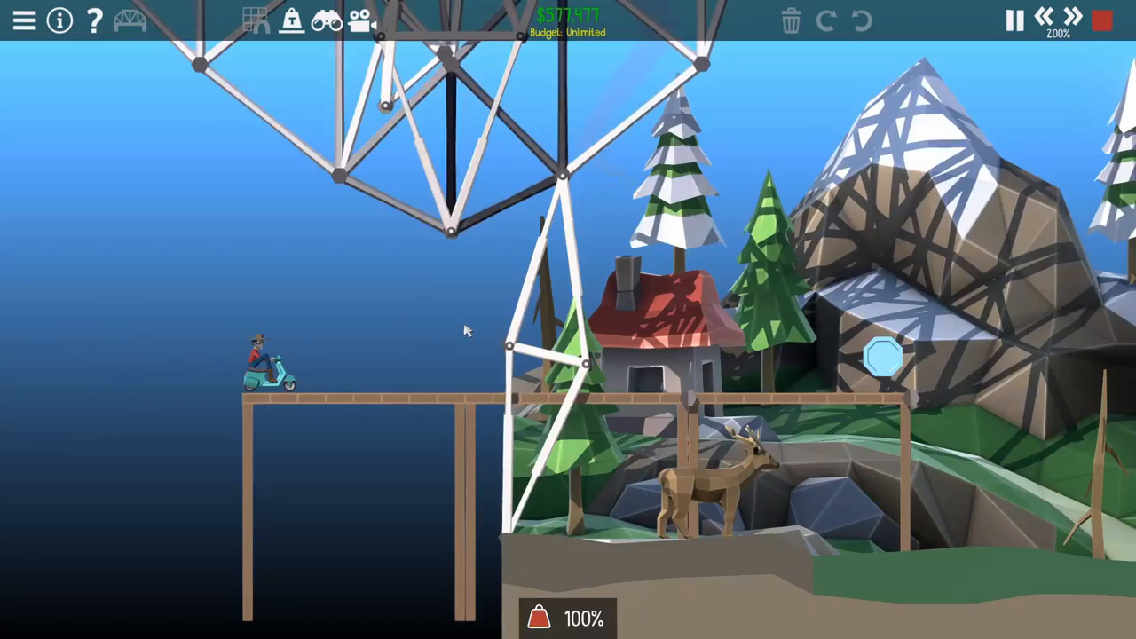
pyautogui.click(1013, 20)
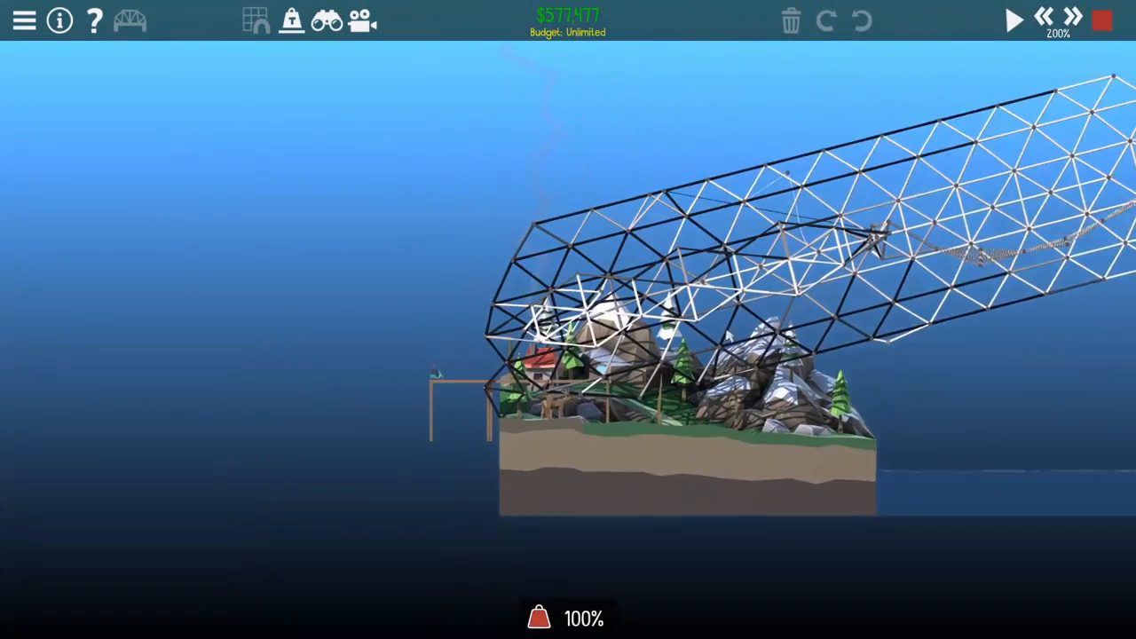
pyautogui.click(1012, 21)
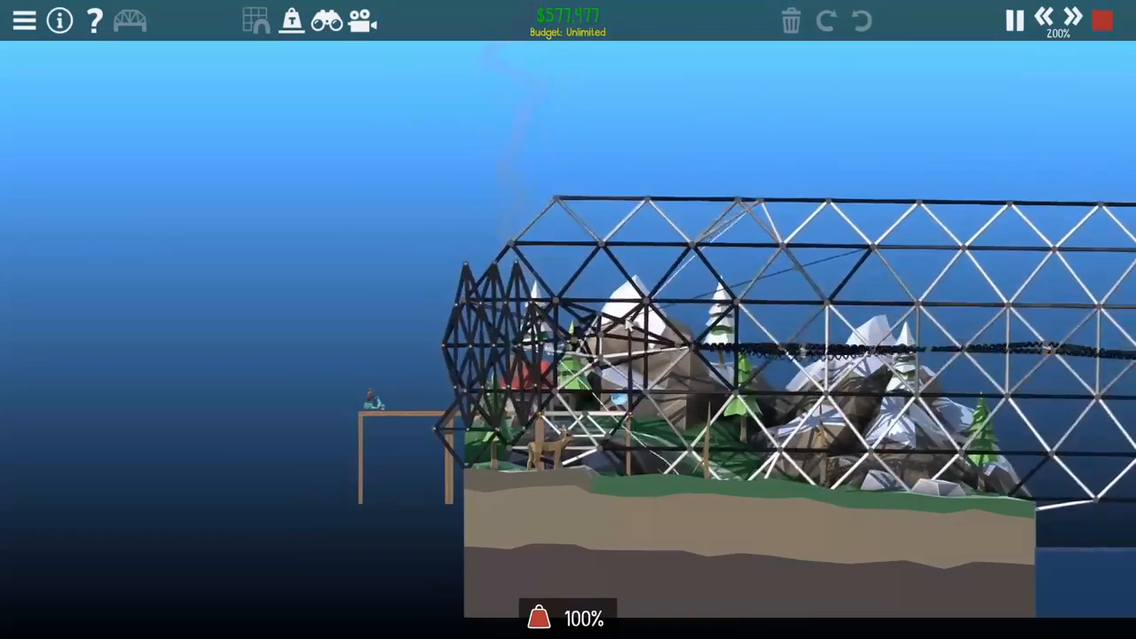